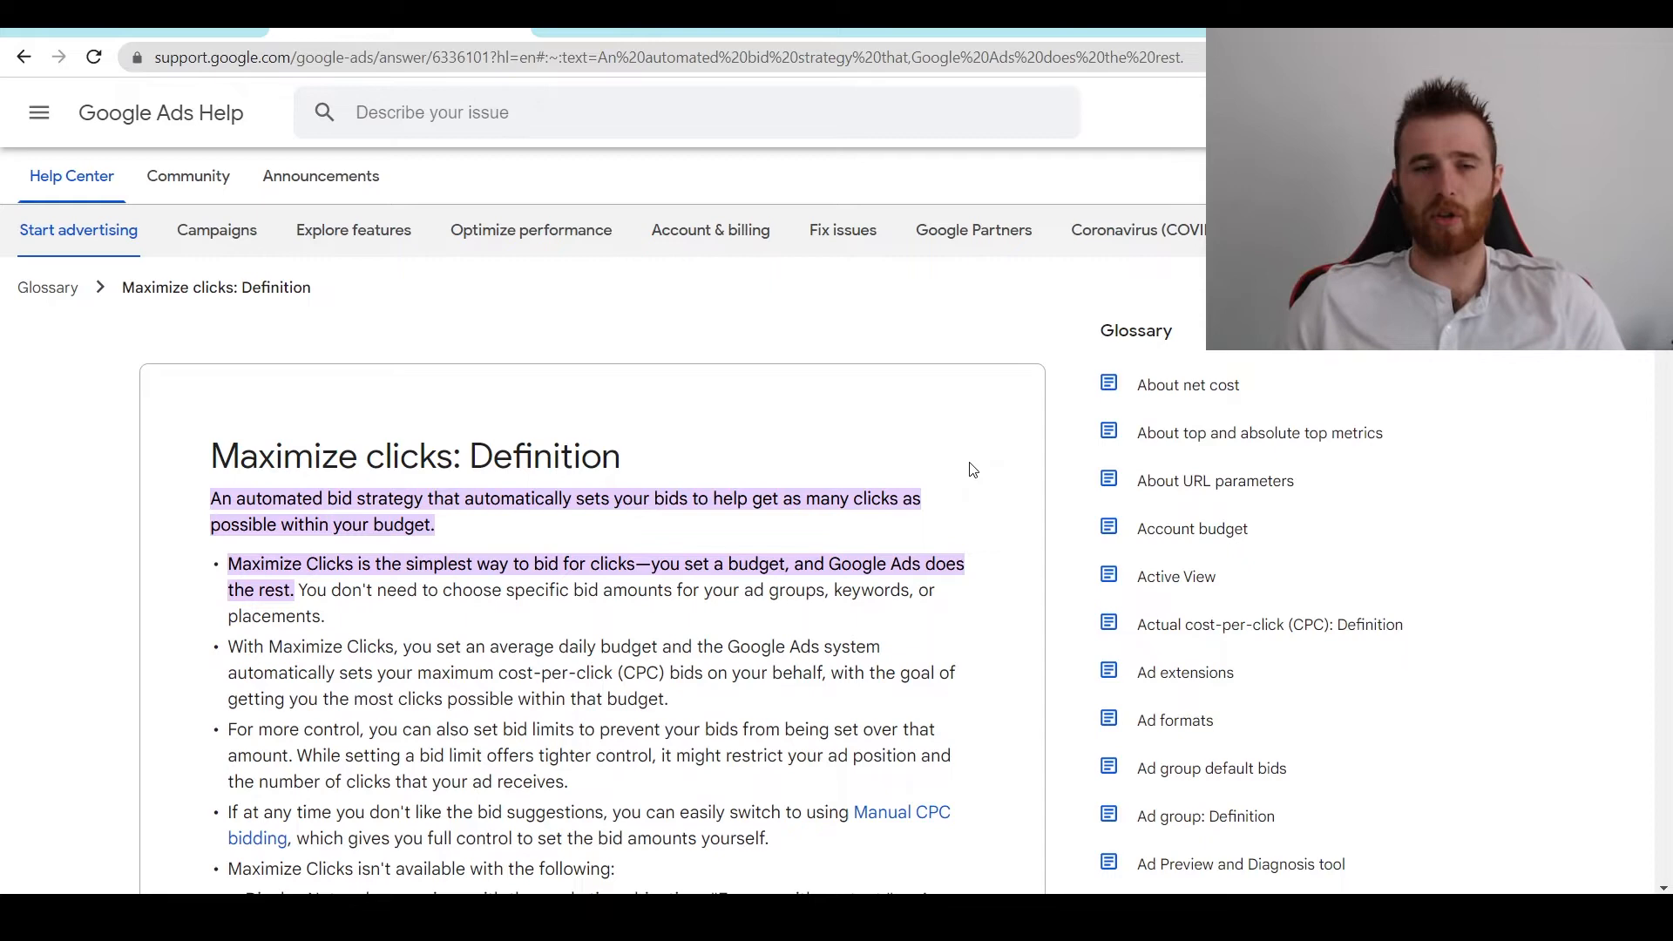
mouse_move(785, 540)
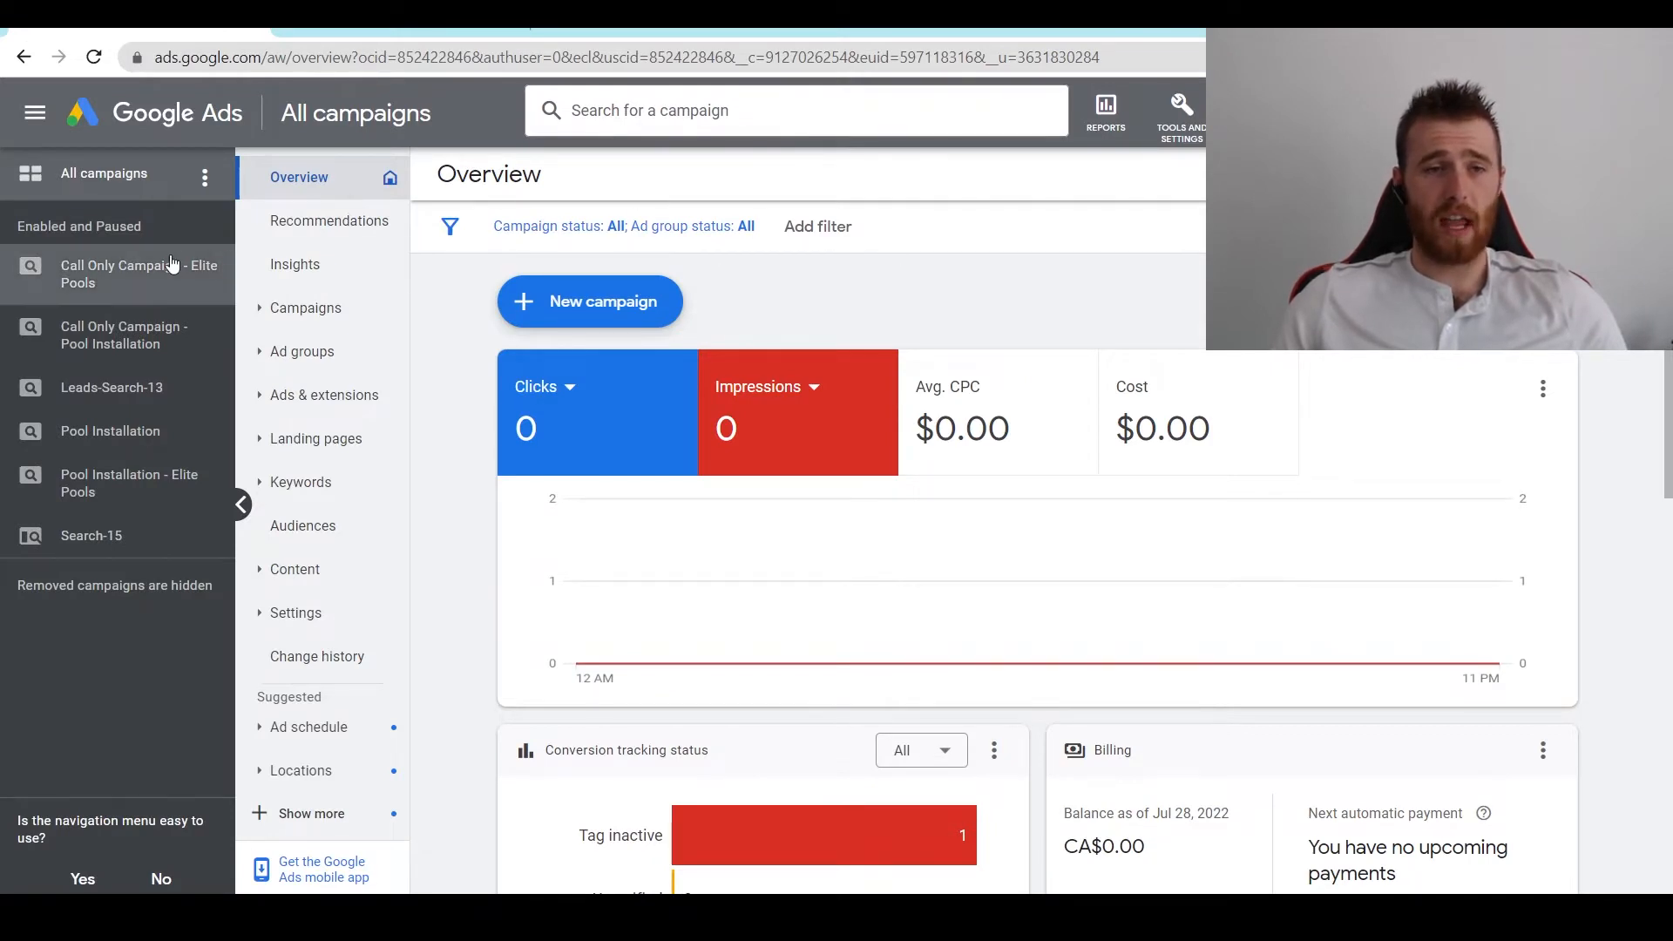
mouse_move(78, 391)
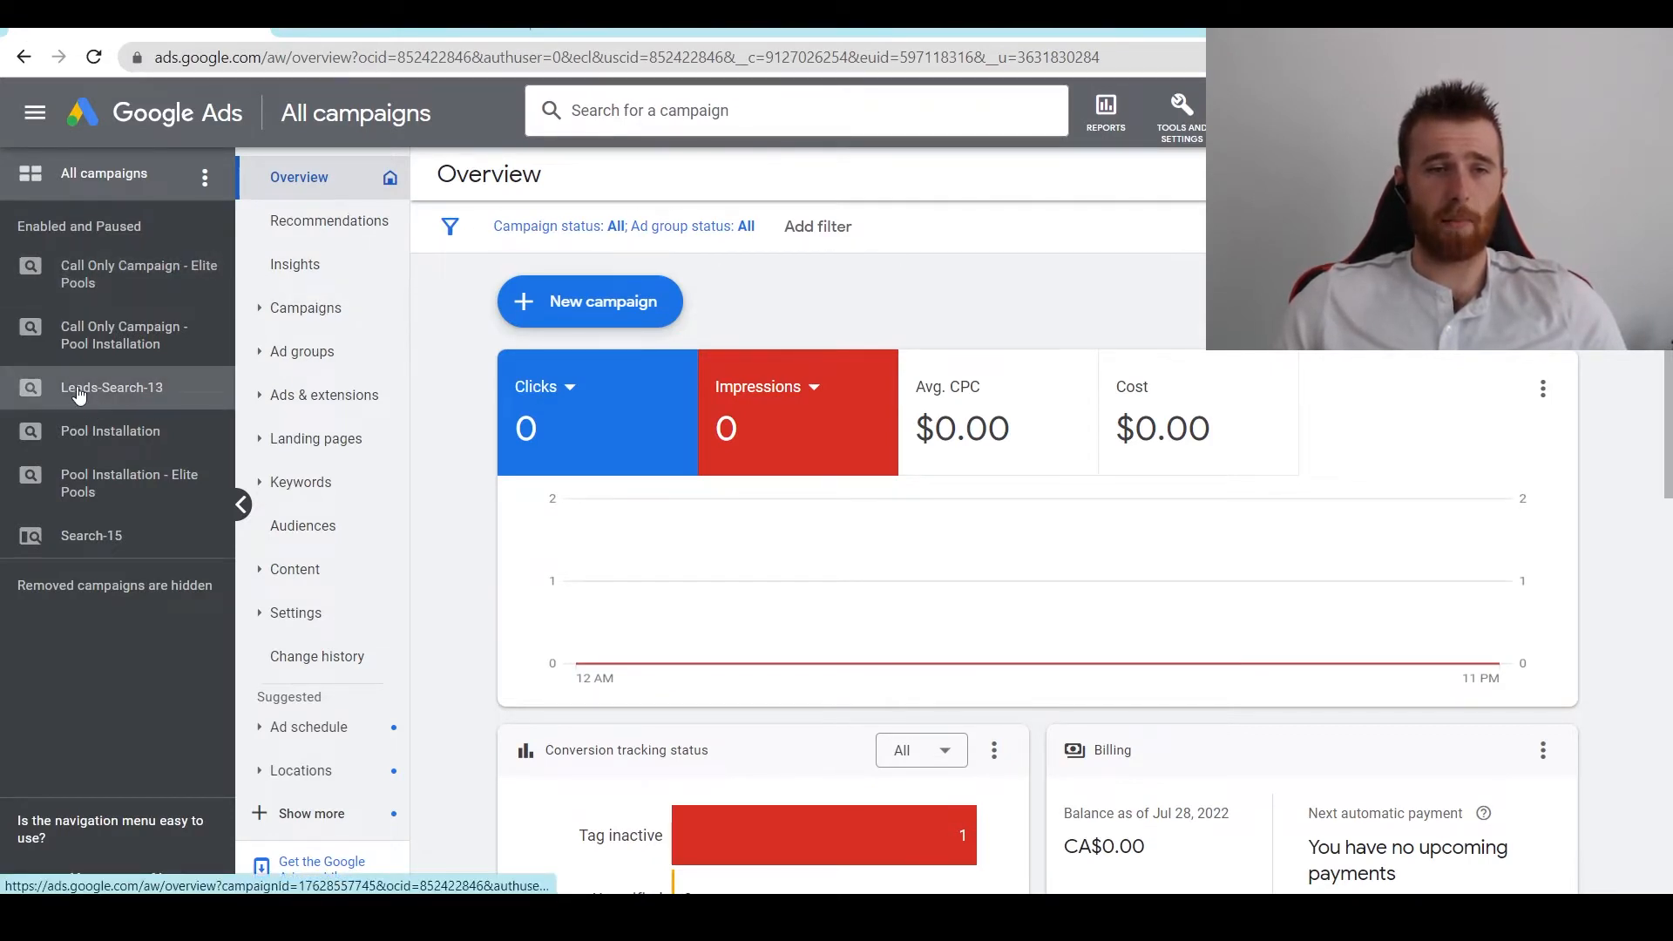
Open Leads-Search-13's settings and expand the details to reveal its Manual CPC bidding
left_click(112, 387)
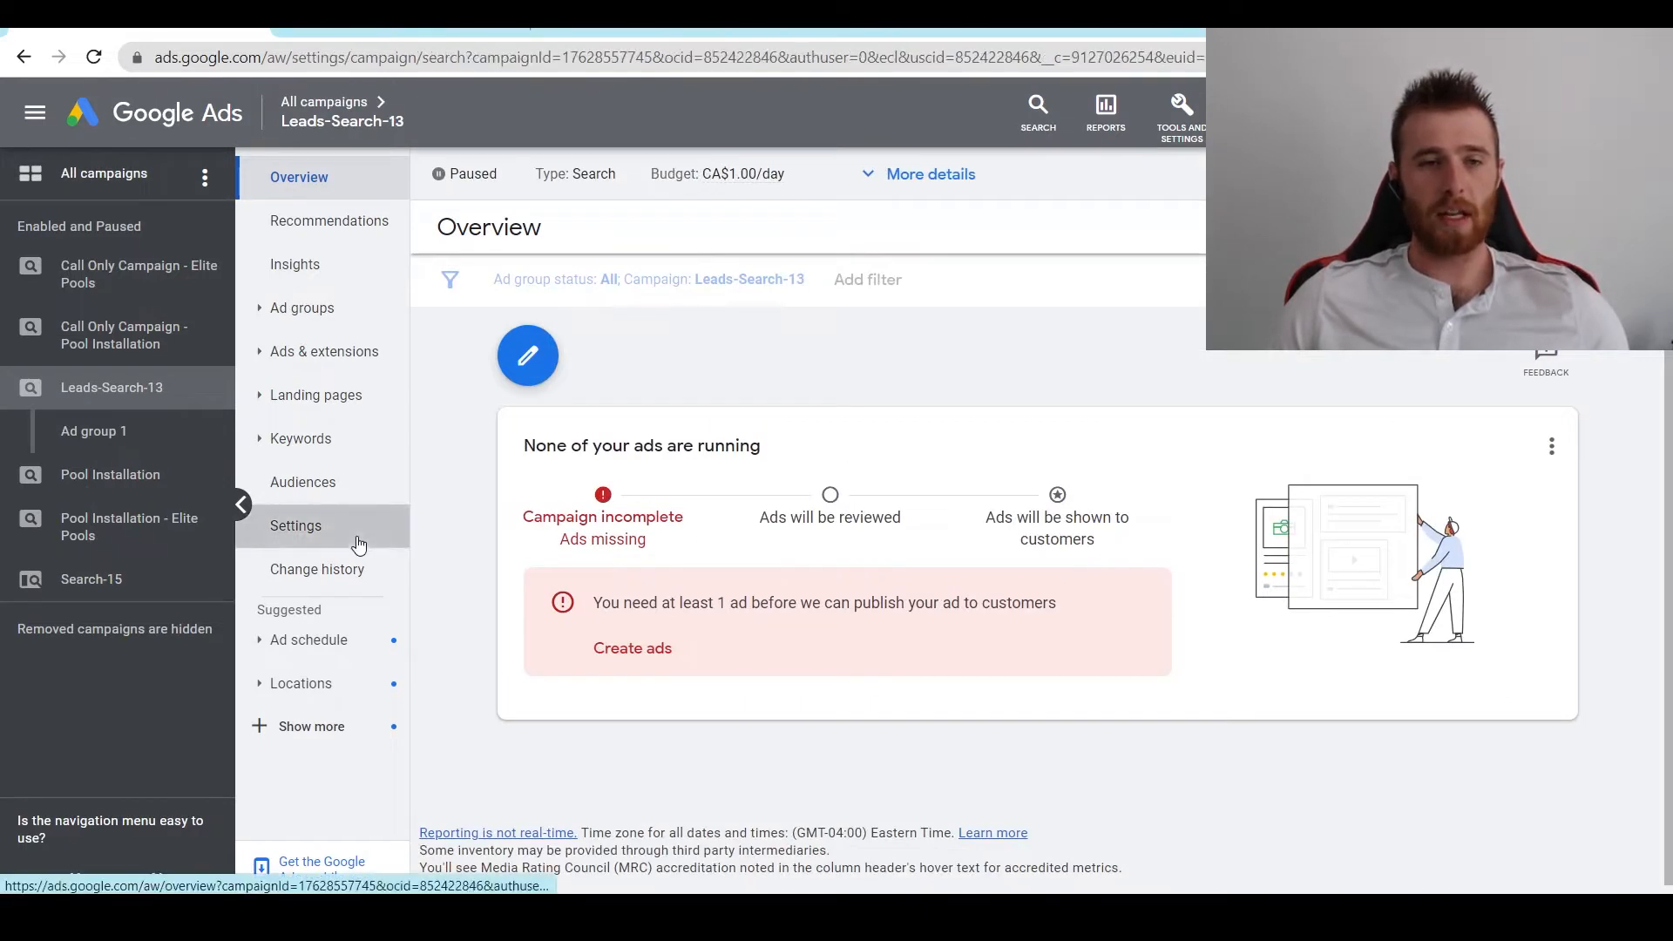
left_click(296, 525)
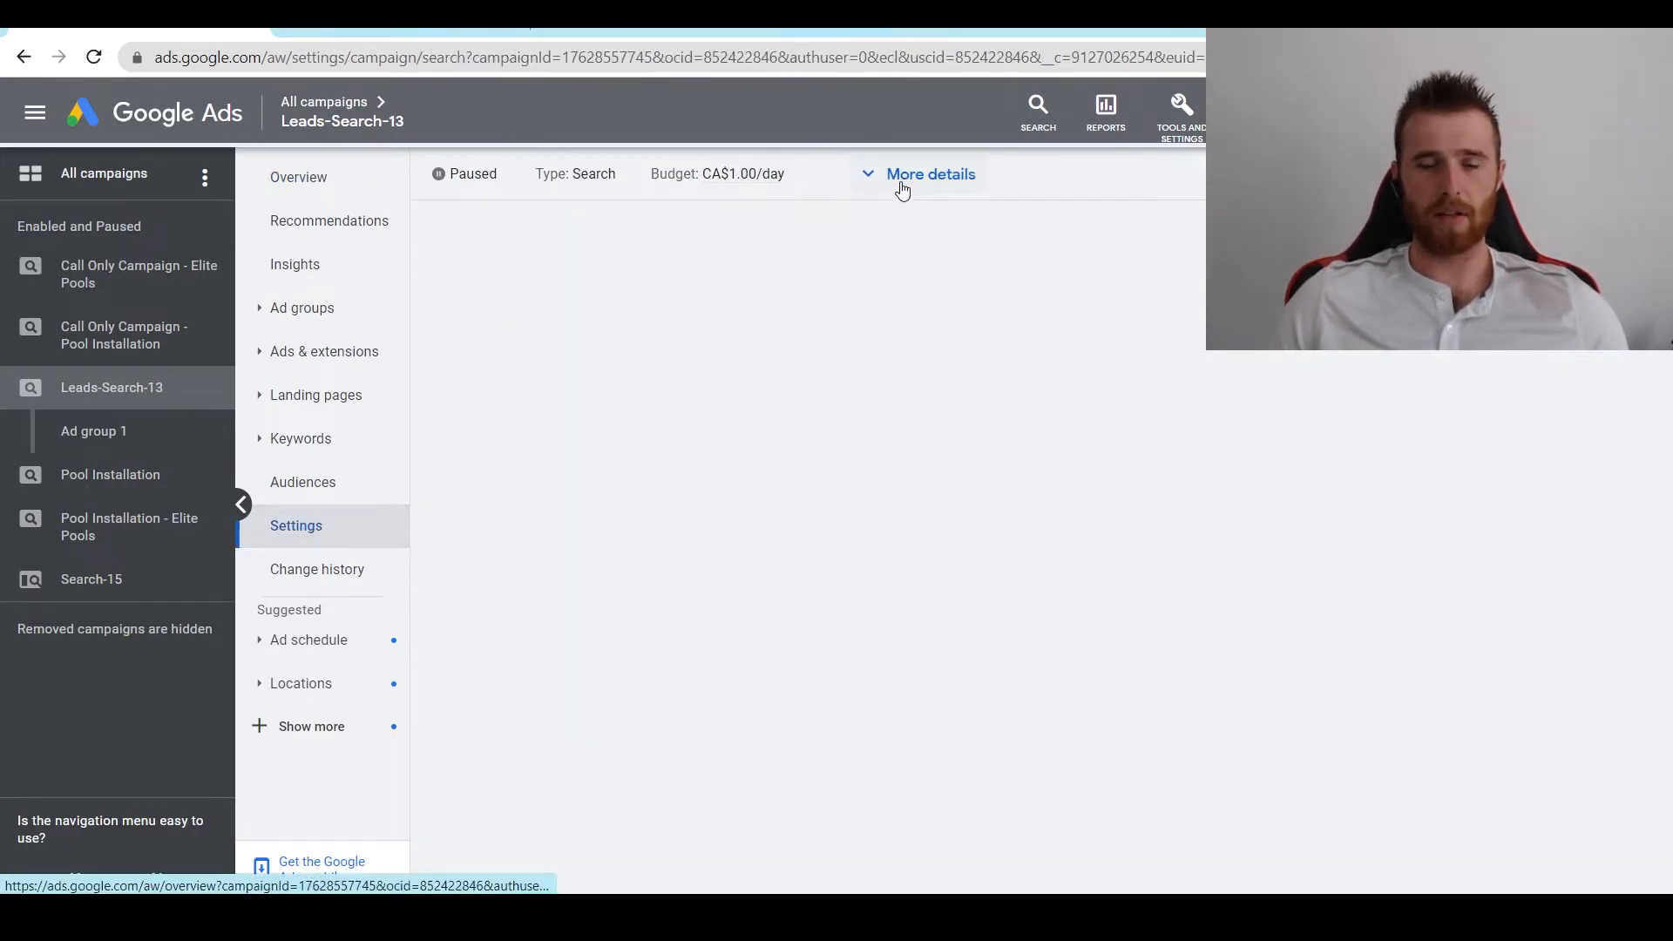
left_click(930, 175)
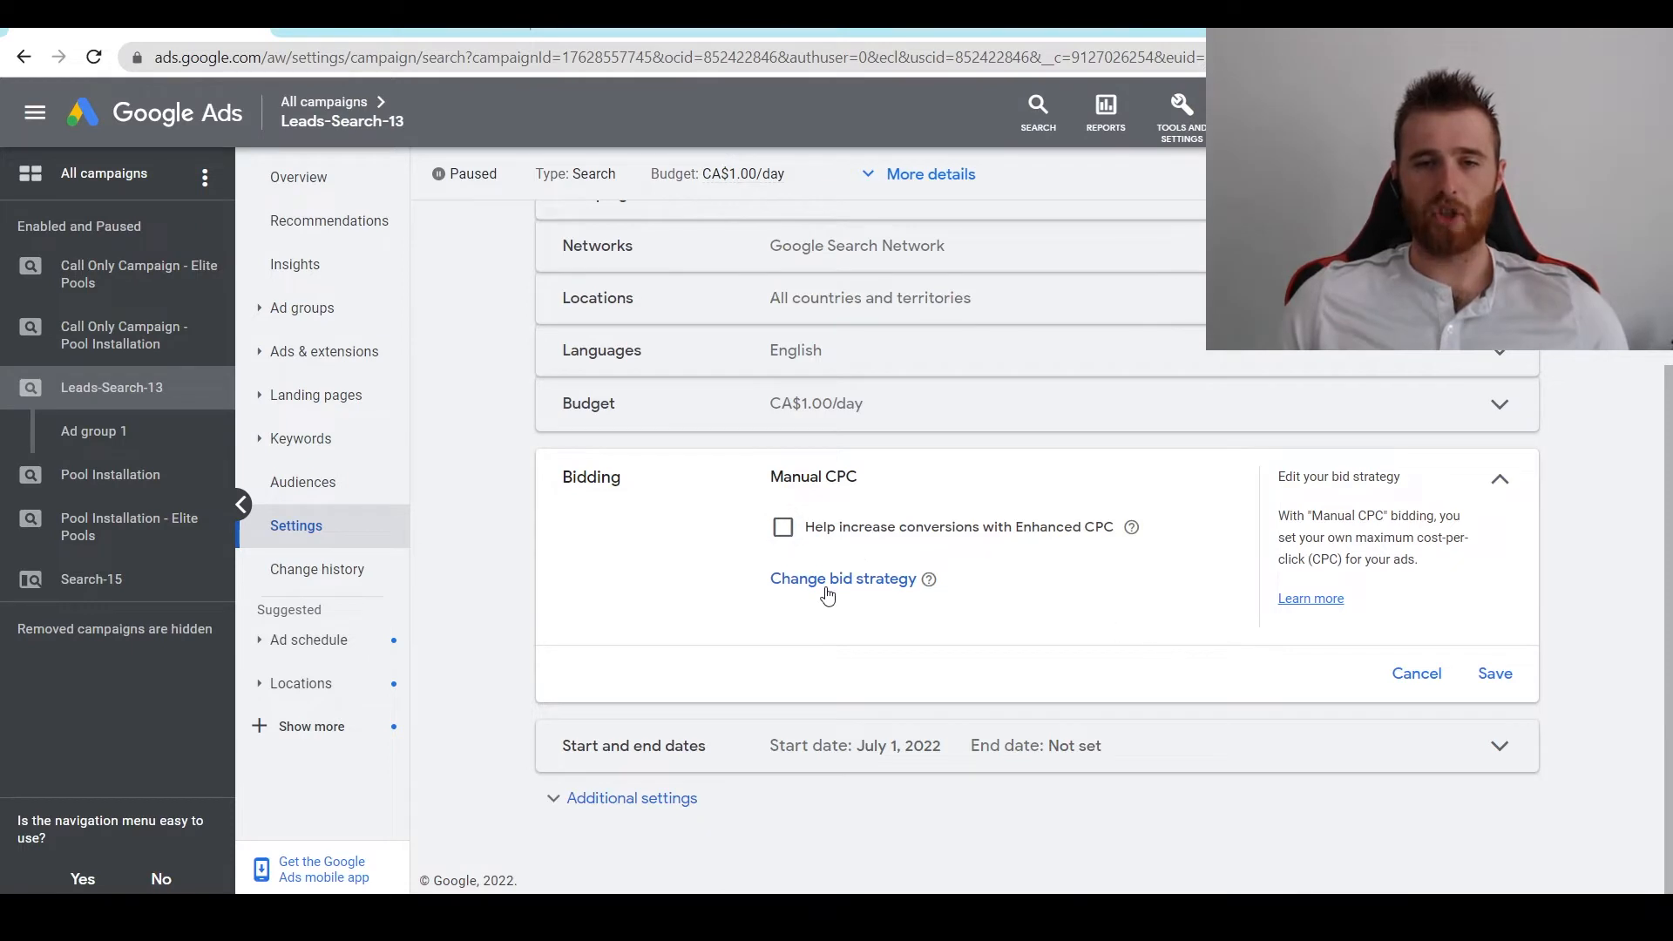
Change the bid strategy to Maximize clicks with a maximum CPC bid limit enabled
left_click(842, 578)
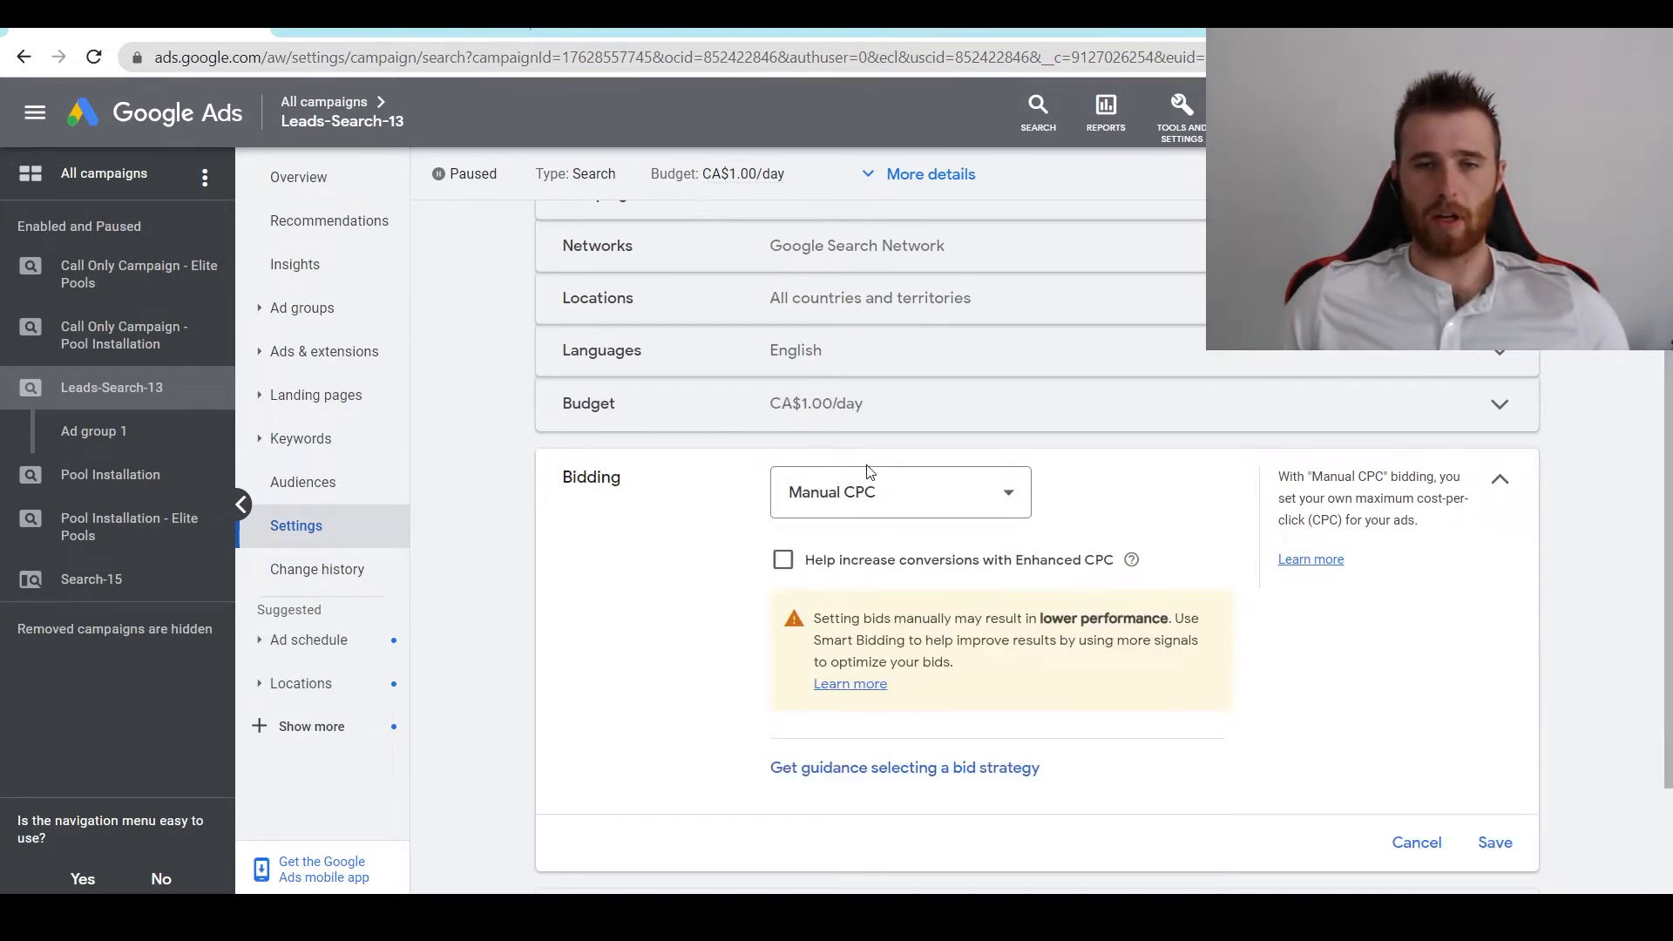
left_click(900, 492)
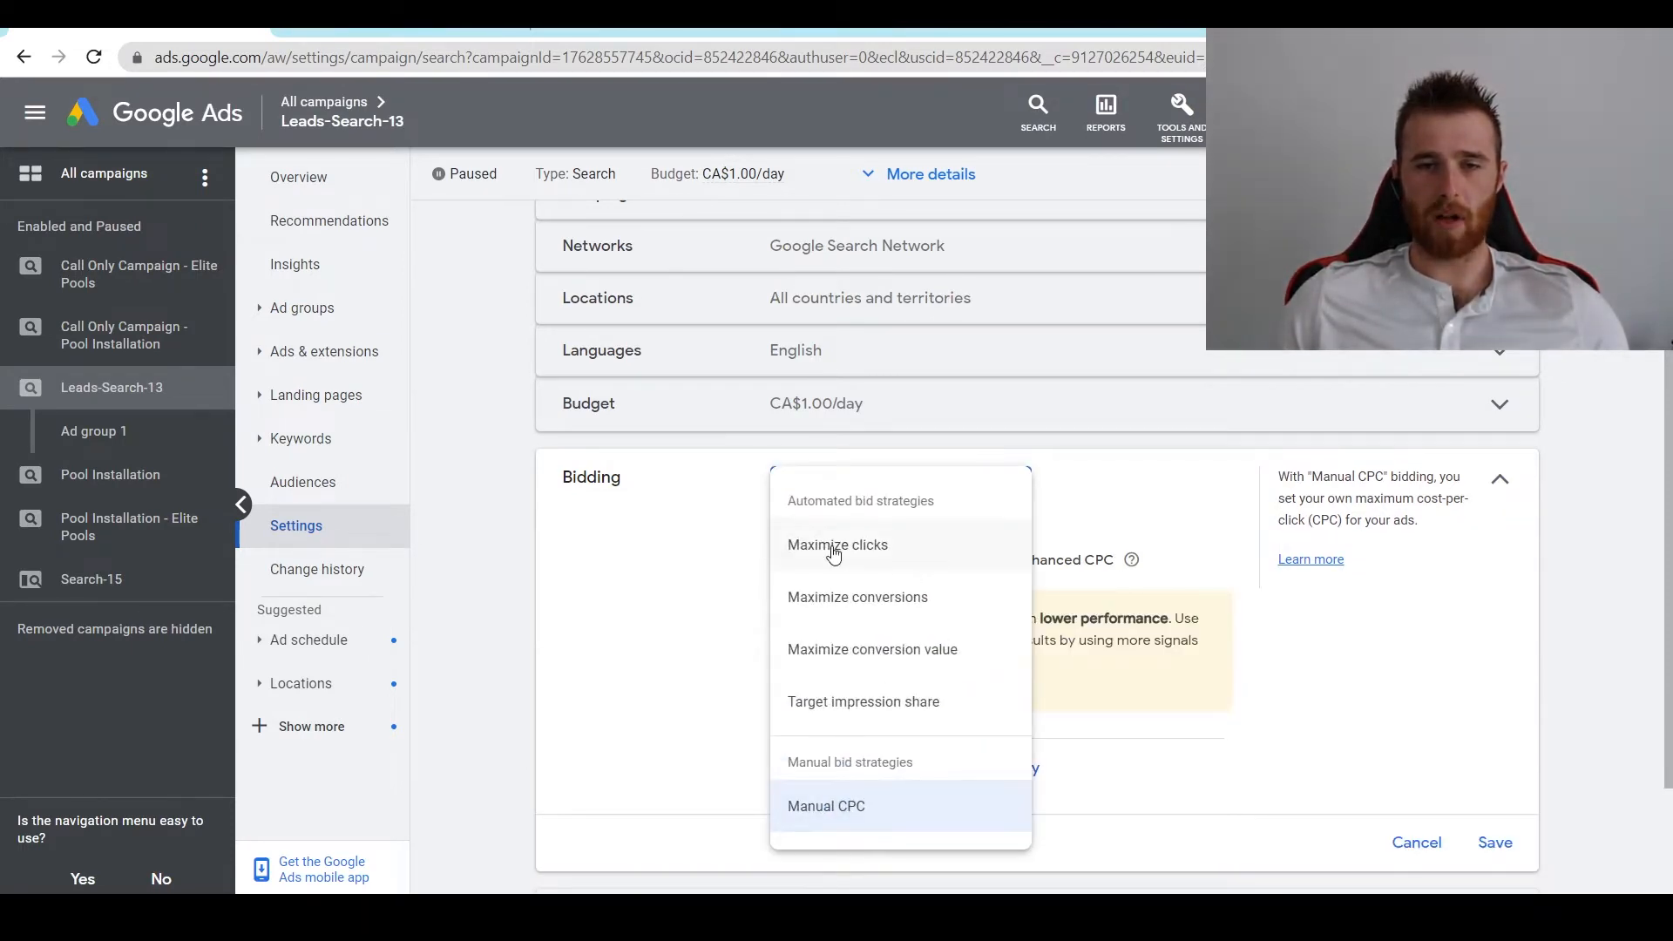
left_click(837, 544)
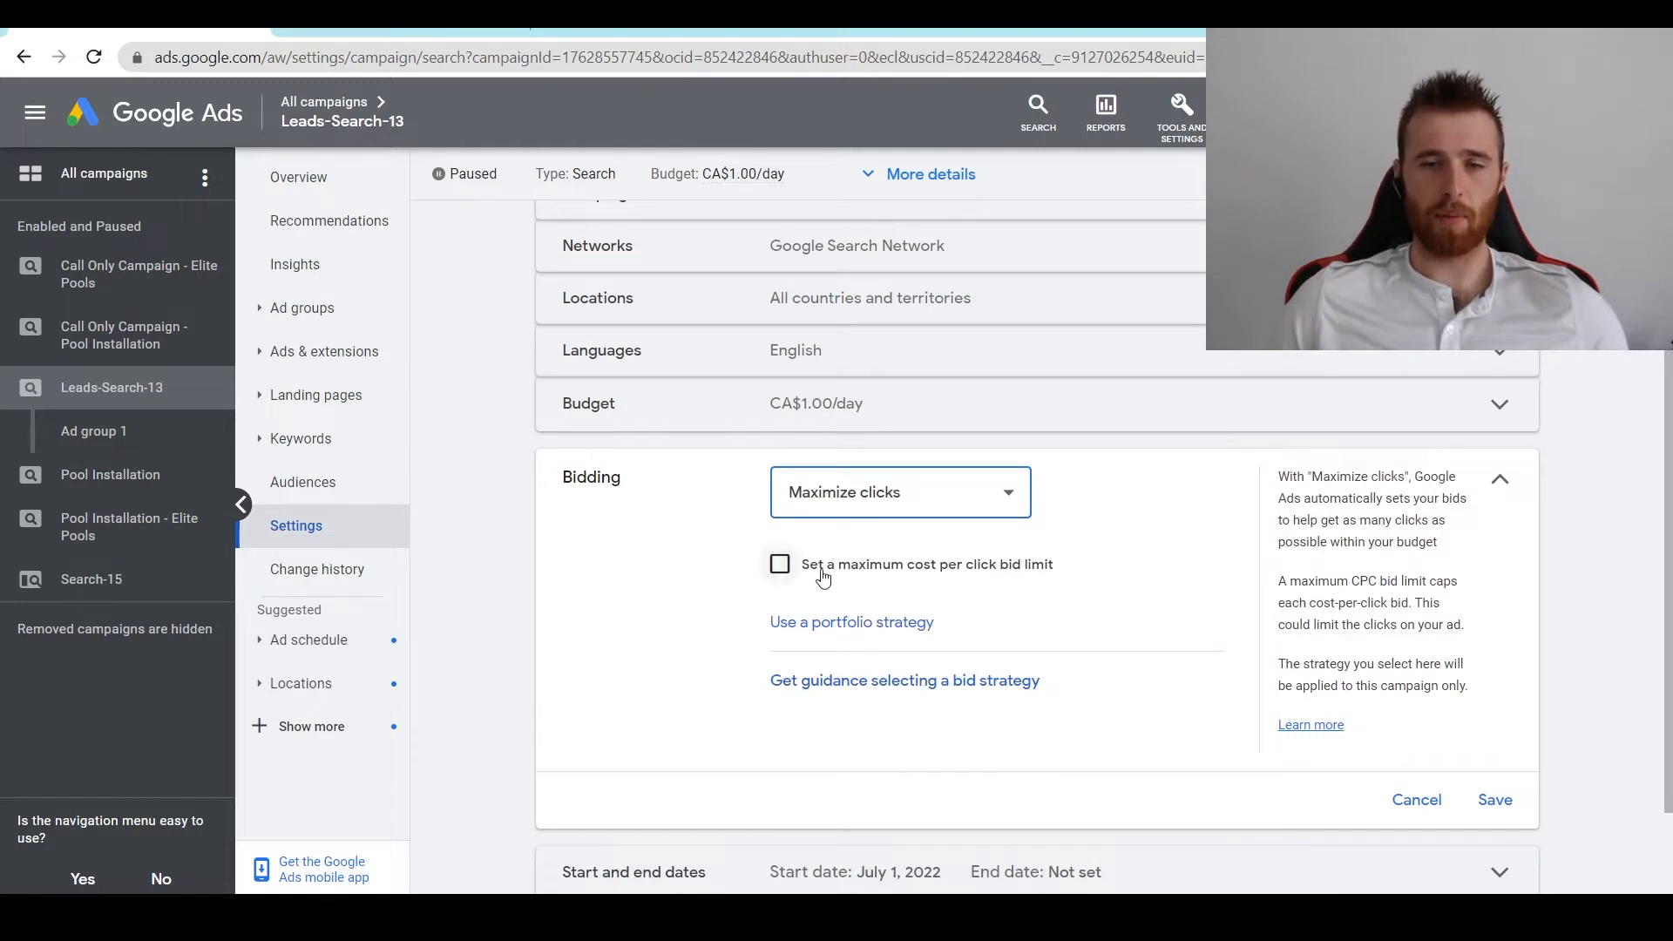
mouse_move(906, 566)
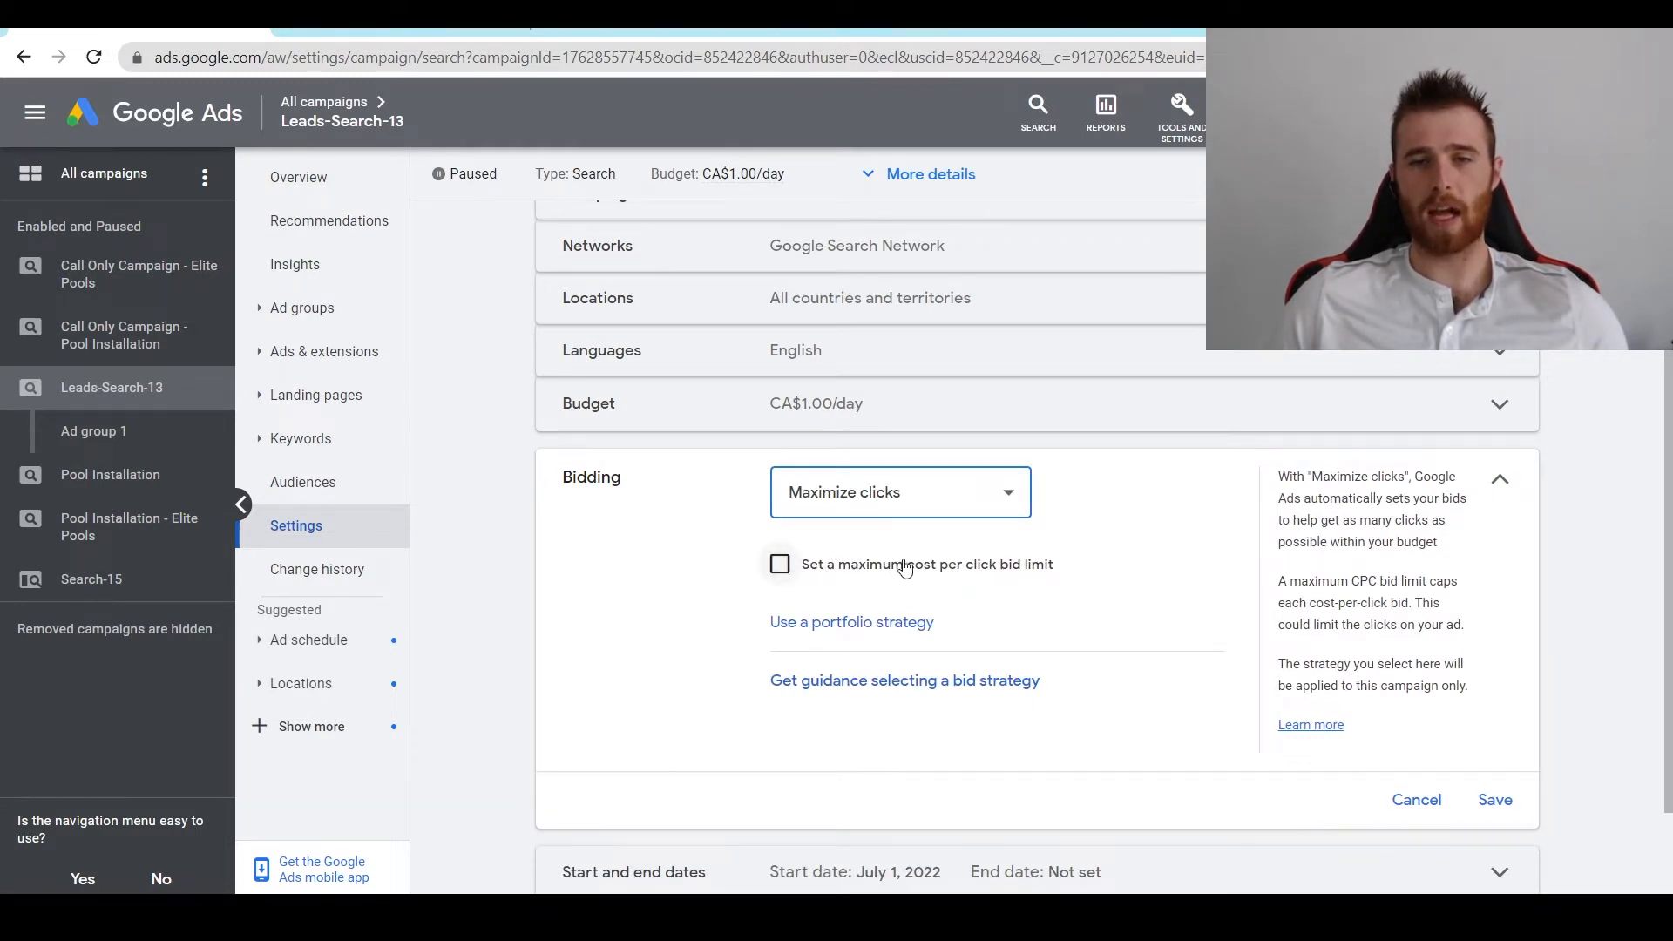
left_click(779, 564)
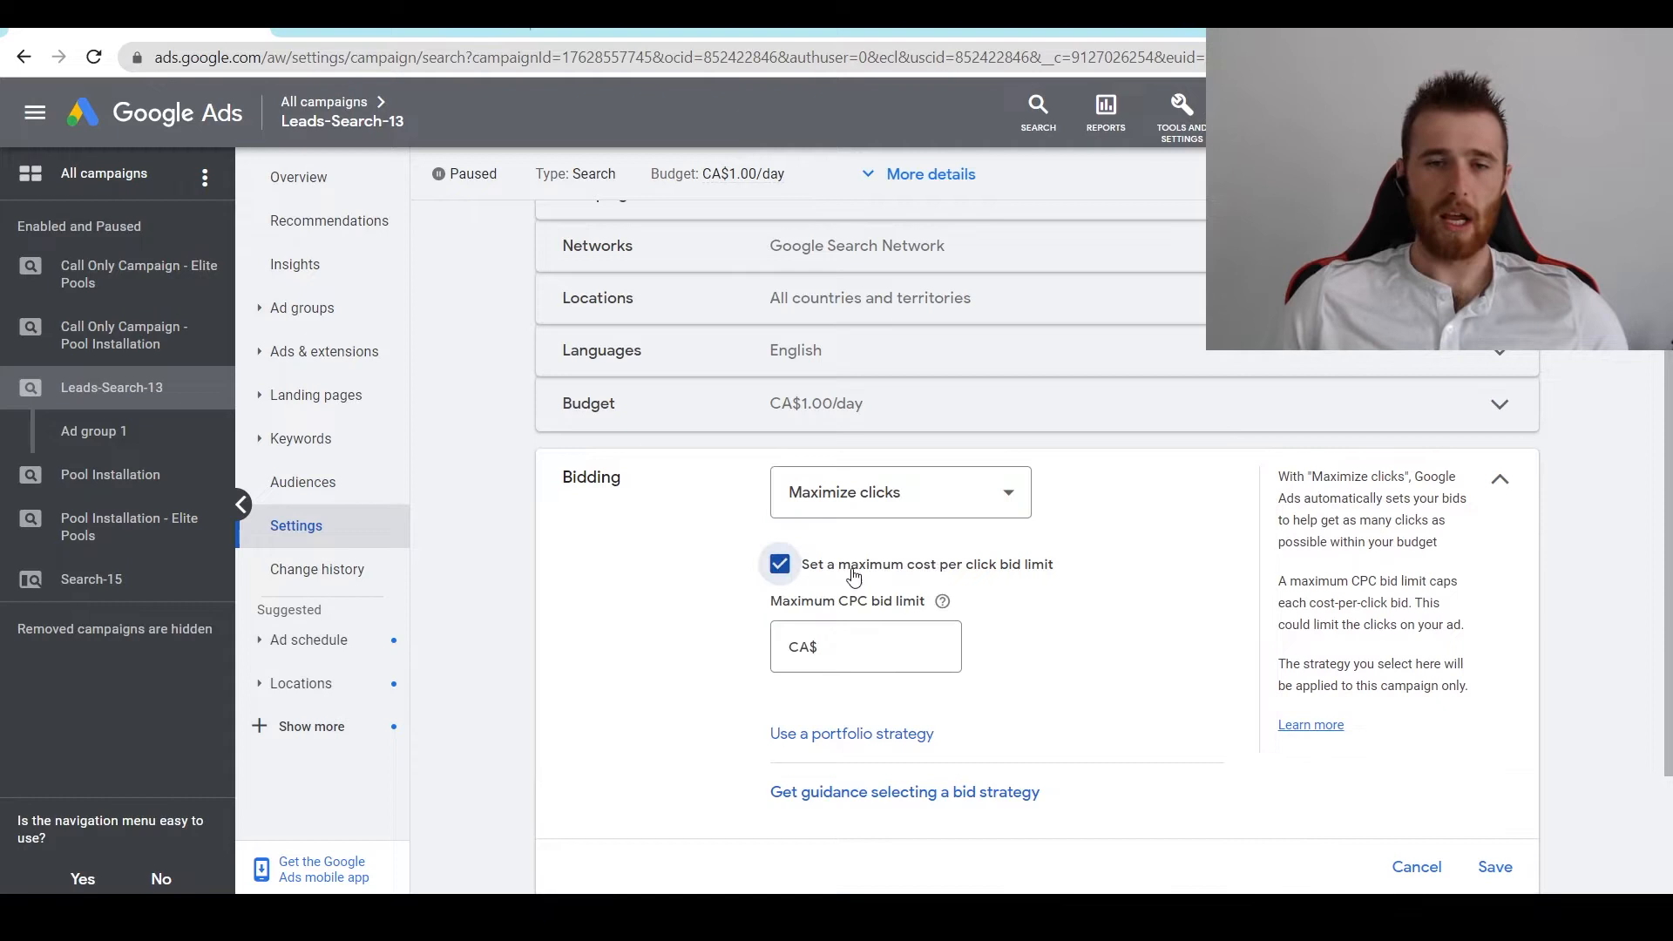
mouse_move(713, 604)
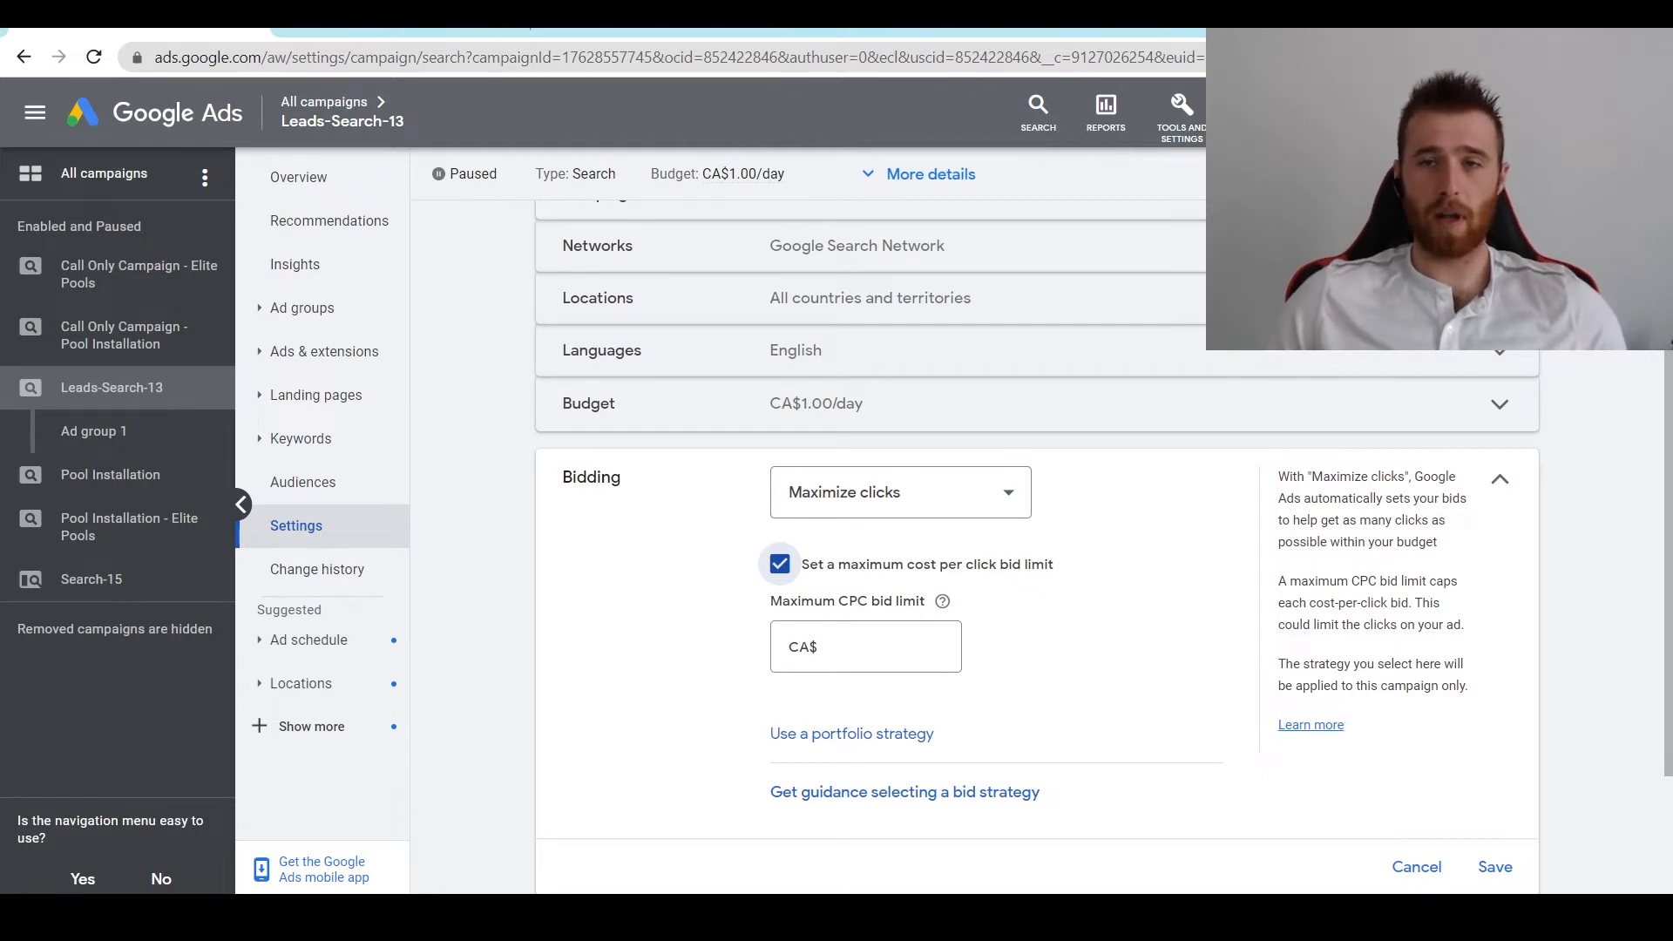
Open Keyword Planner from account tools and enter 'pool ins' as the keyword
left_click(1176, 106)
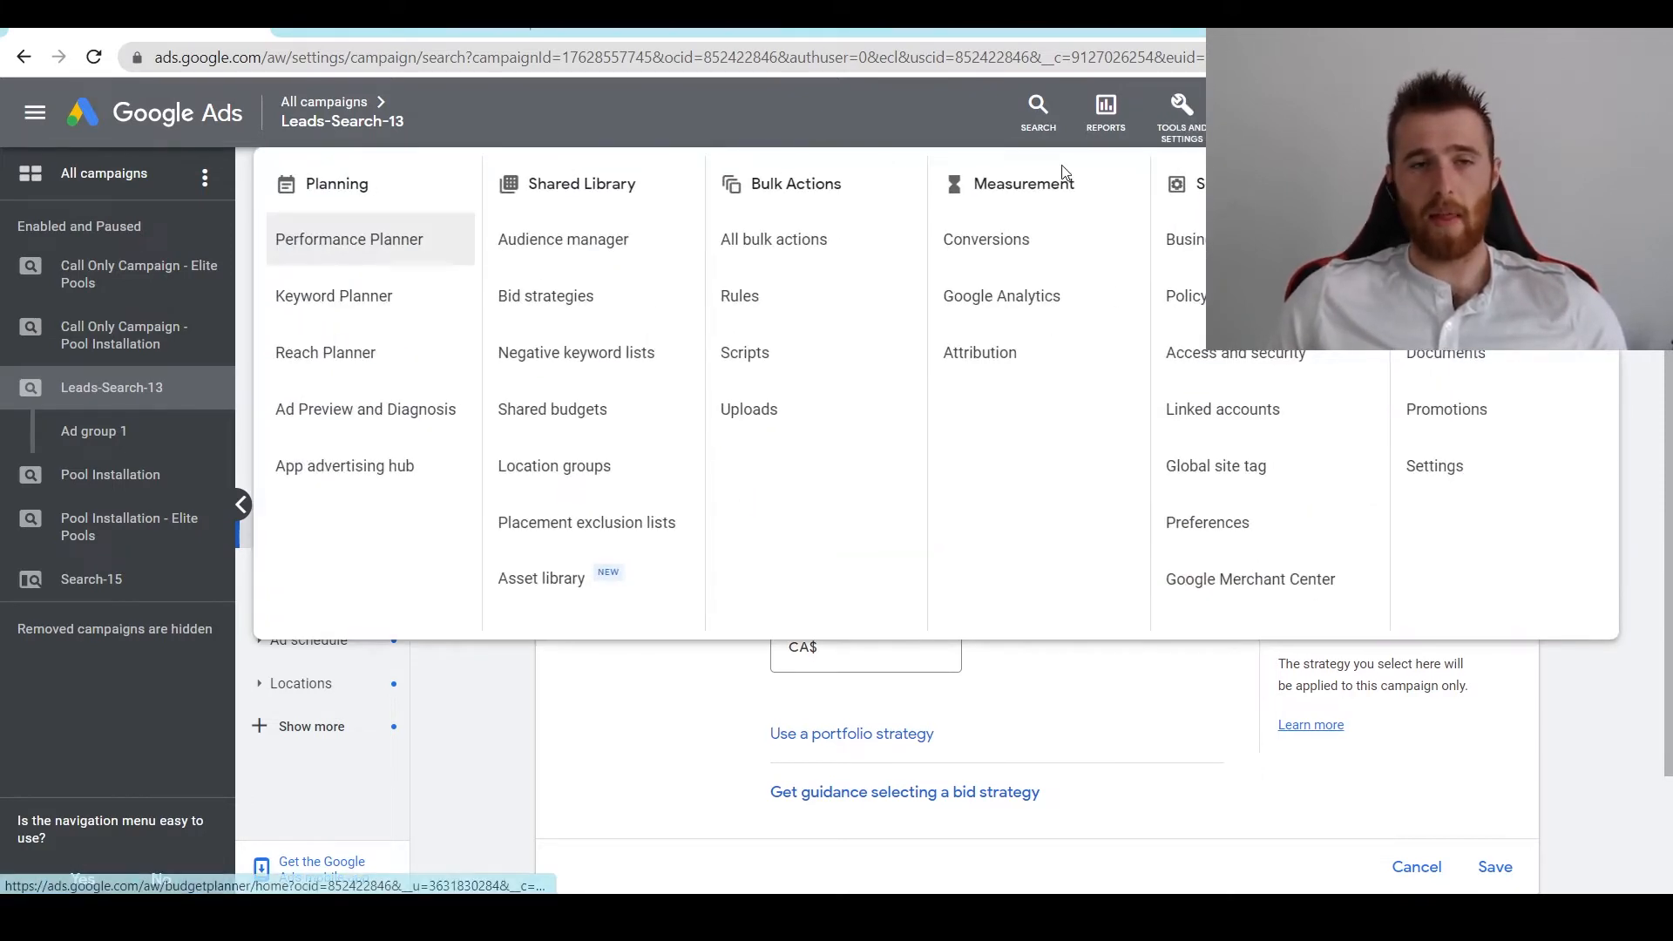
right_click(333, 297)
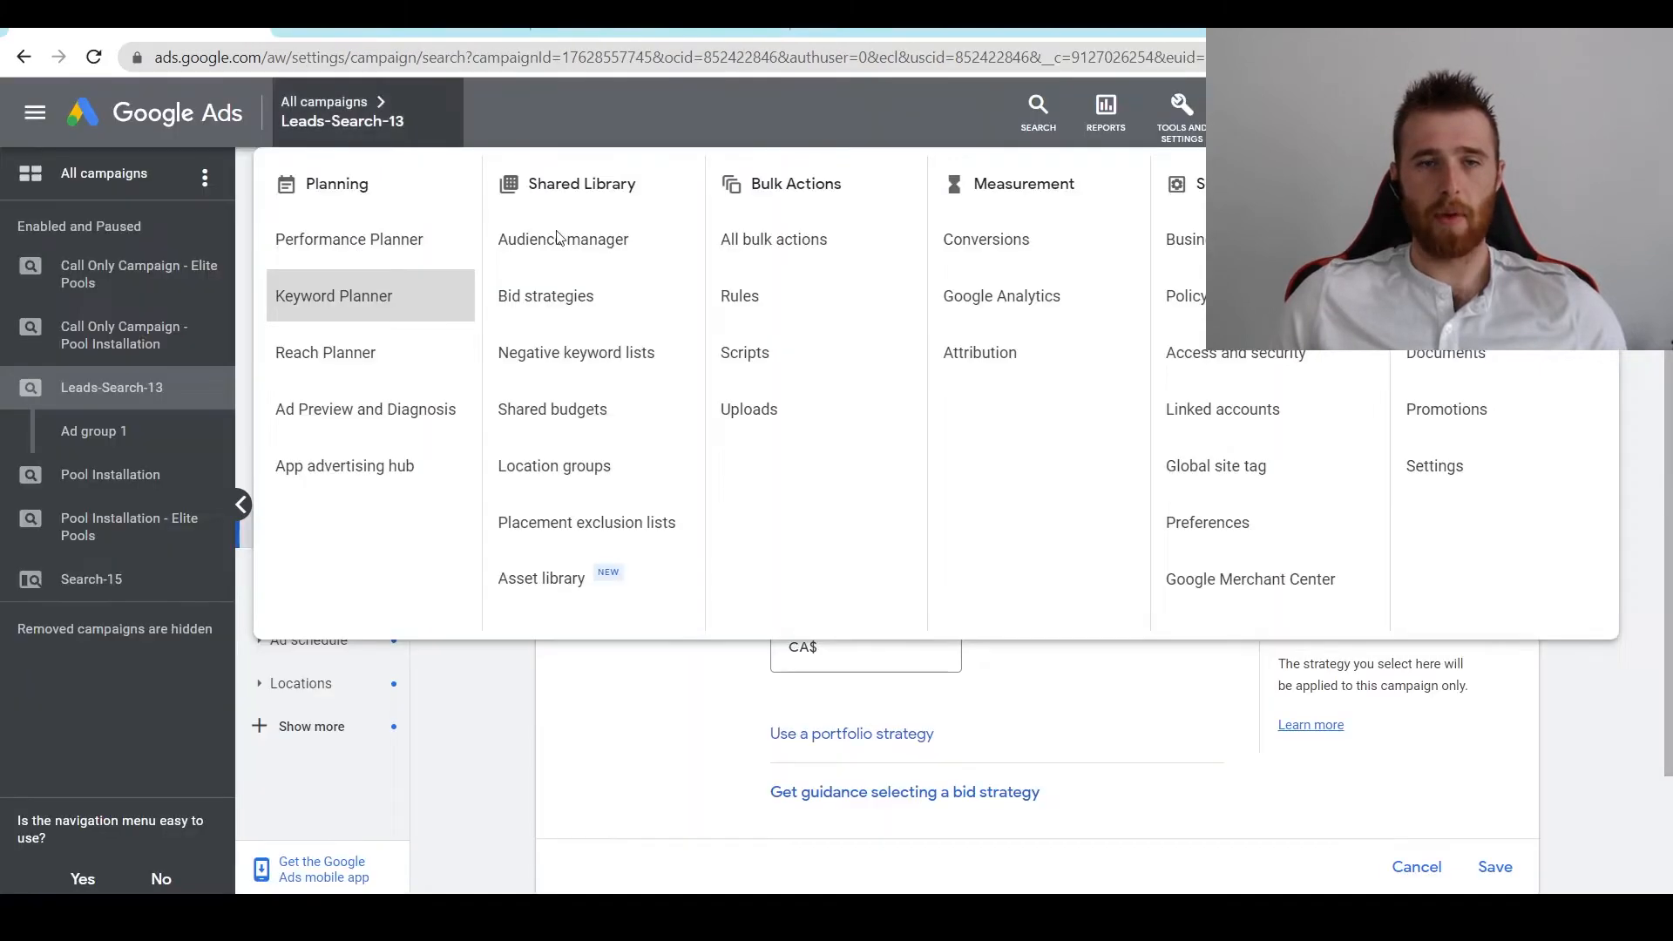
left_click(334, 295)
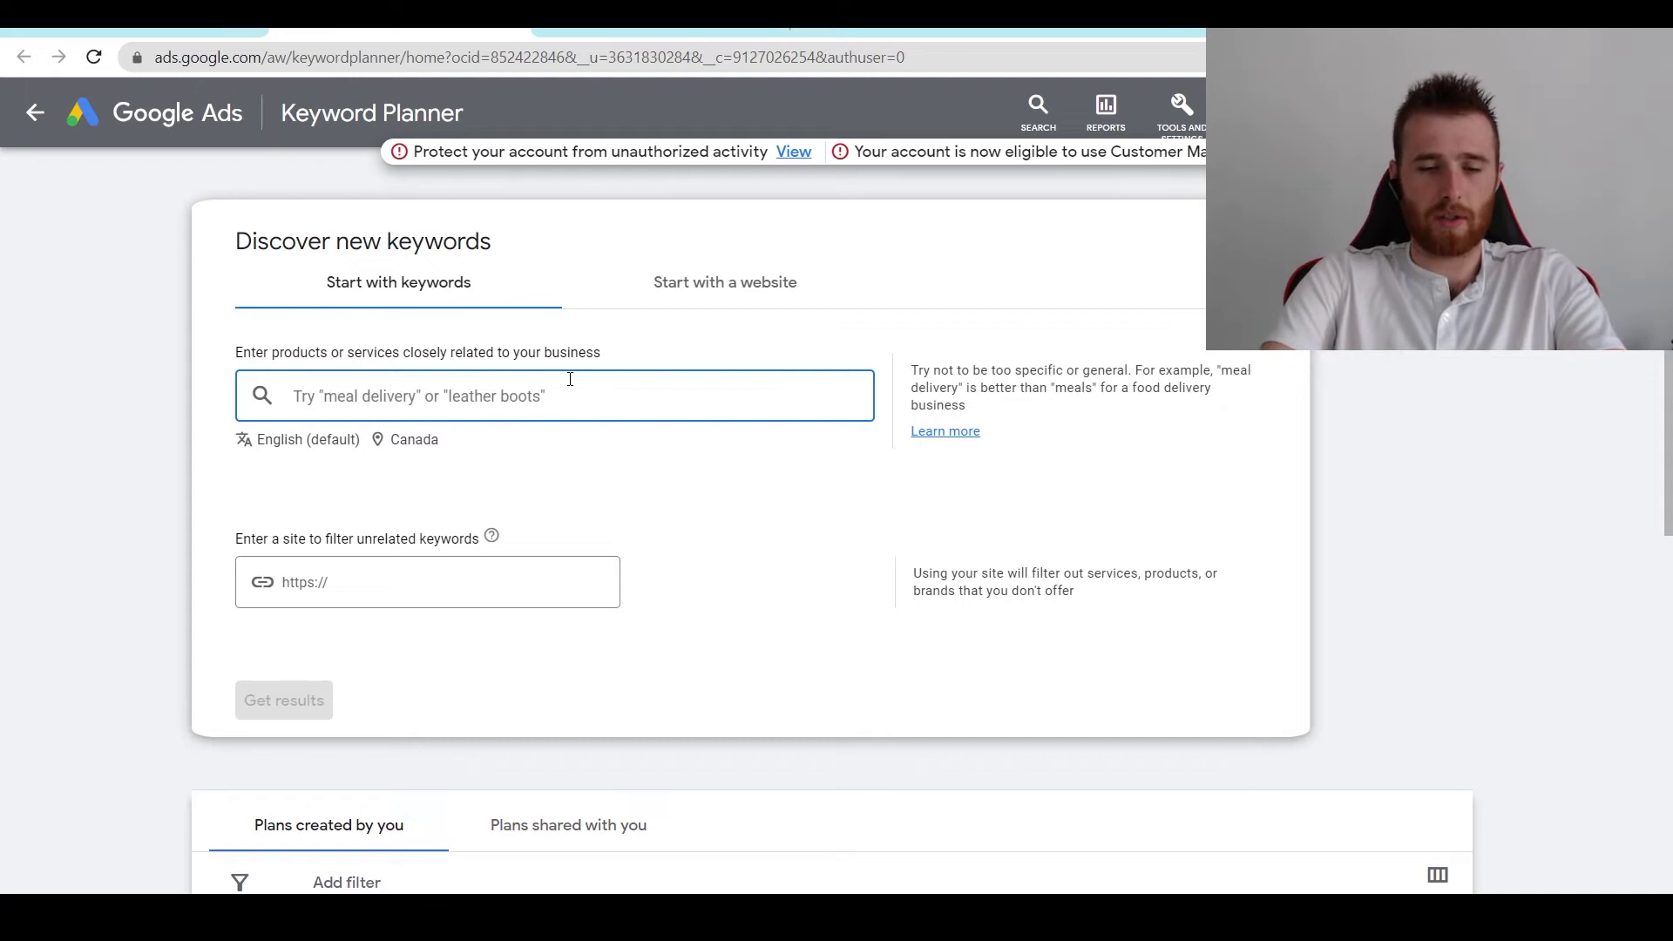
type("pool installation")
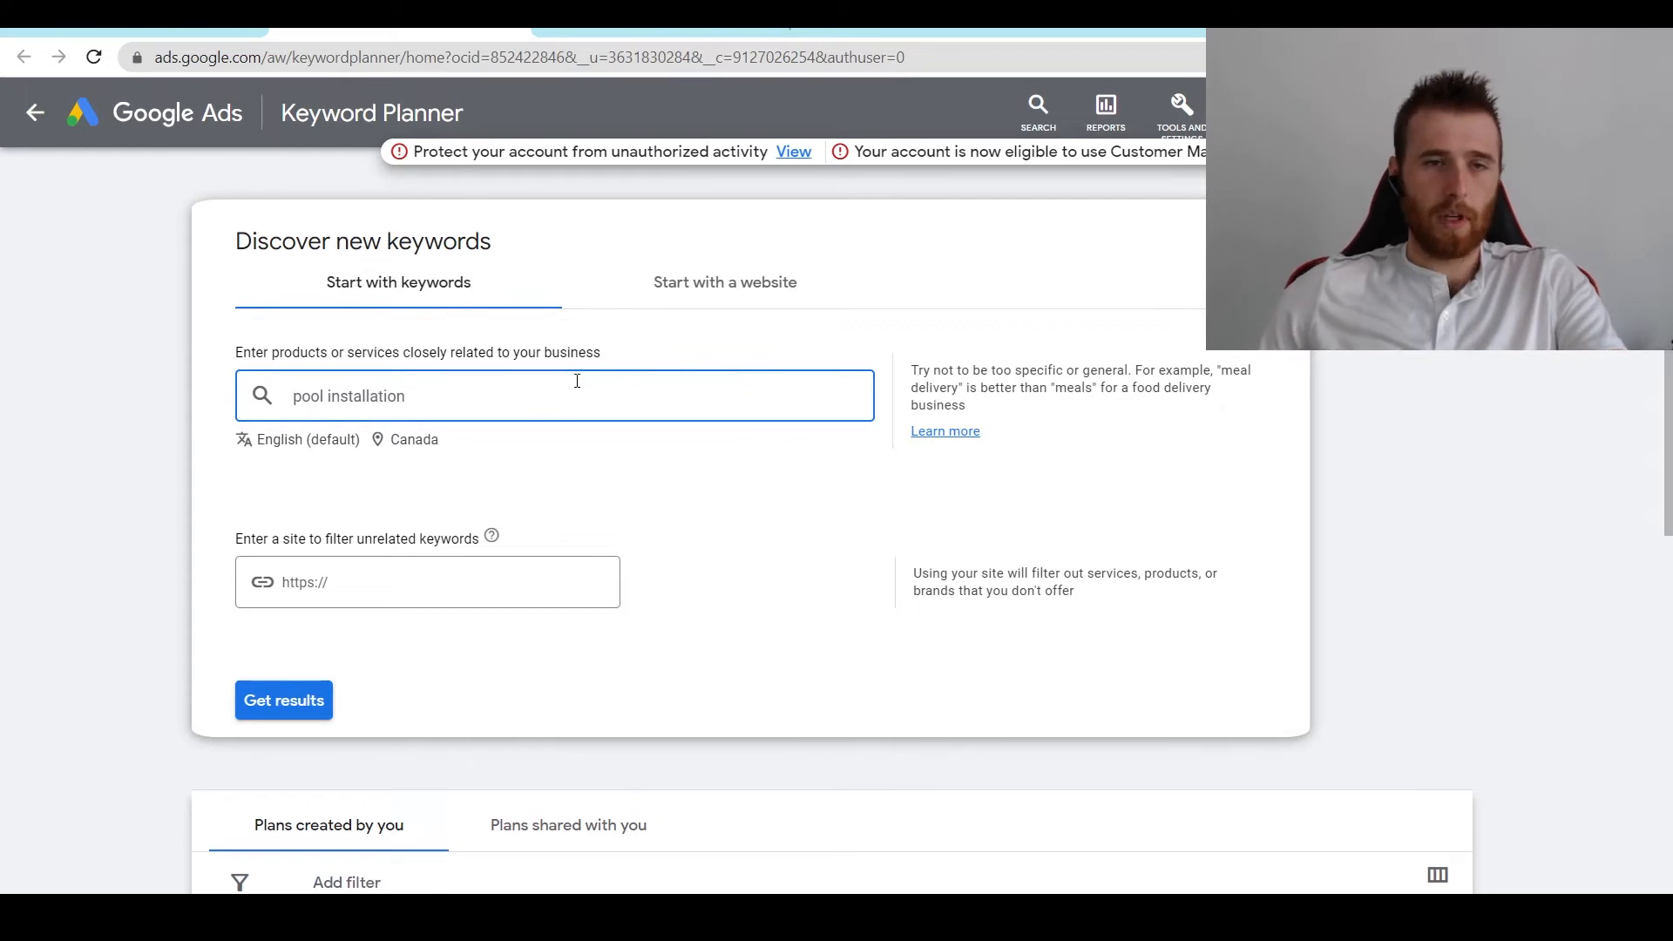
Set Toronto, Ontario, Canada as the targeted location and save it
left_click(413, 439)
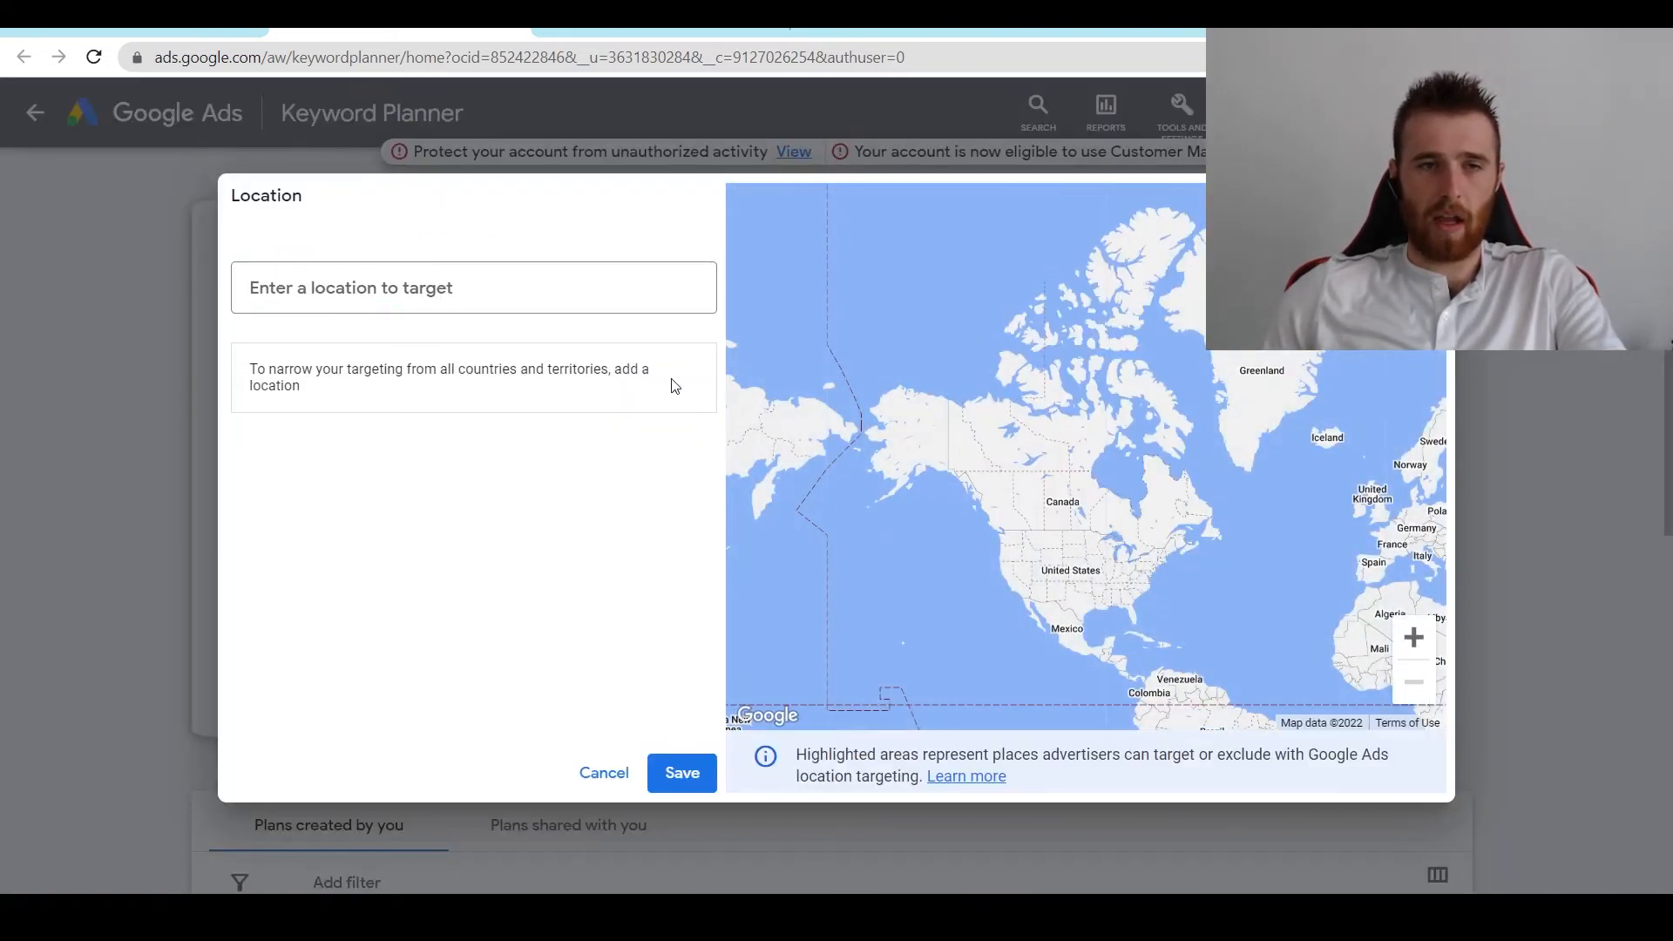
type("toro")
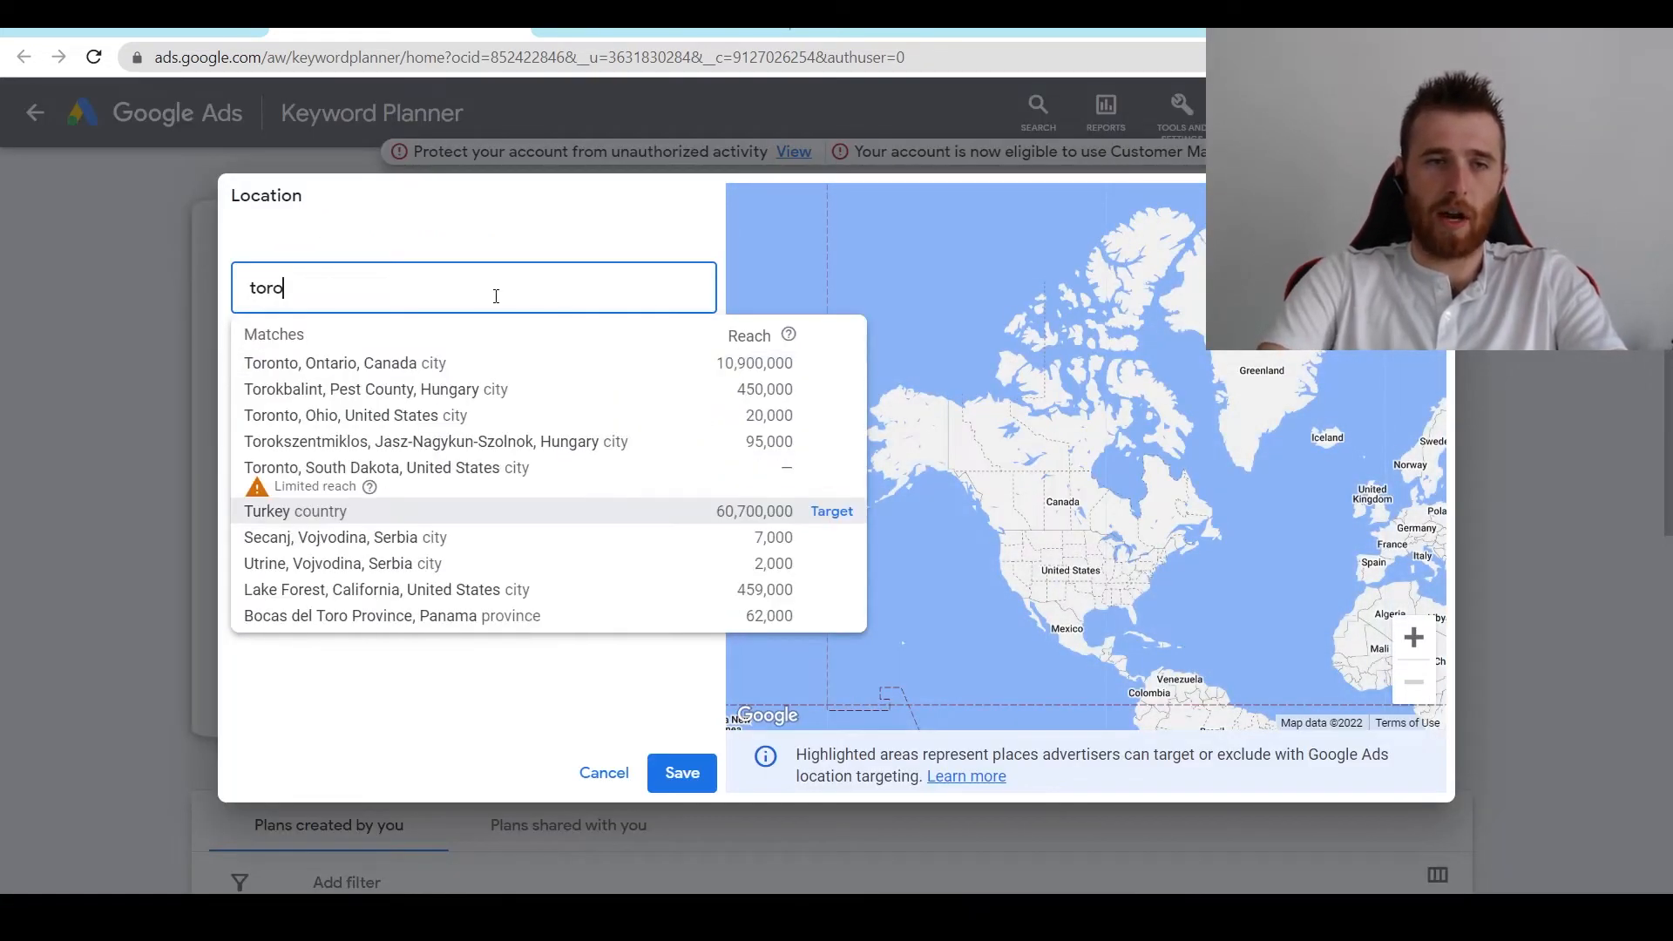
left_click(329, 362)
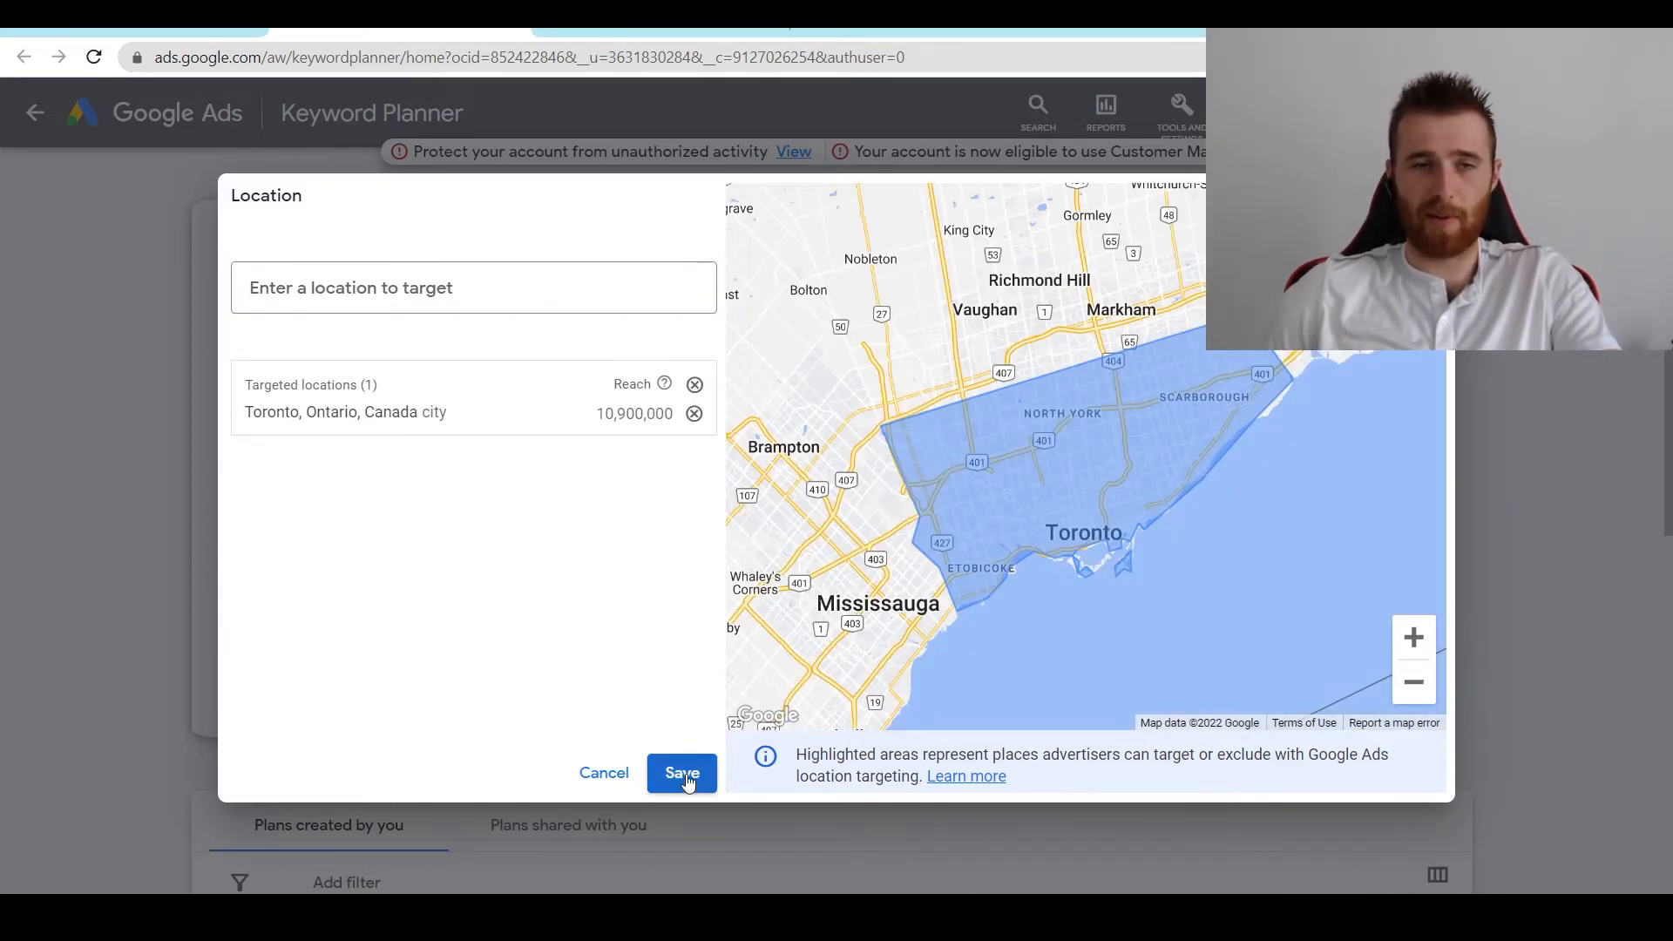
left_click(682, 773)
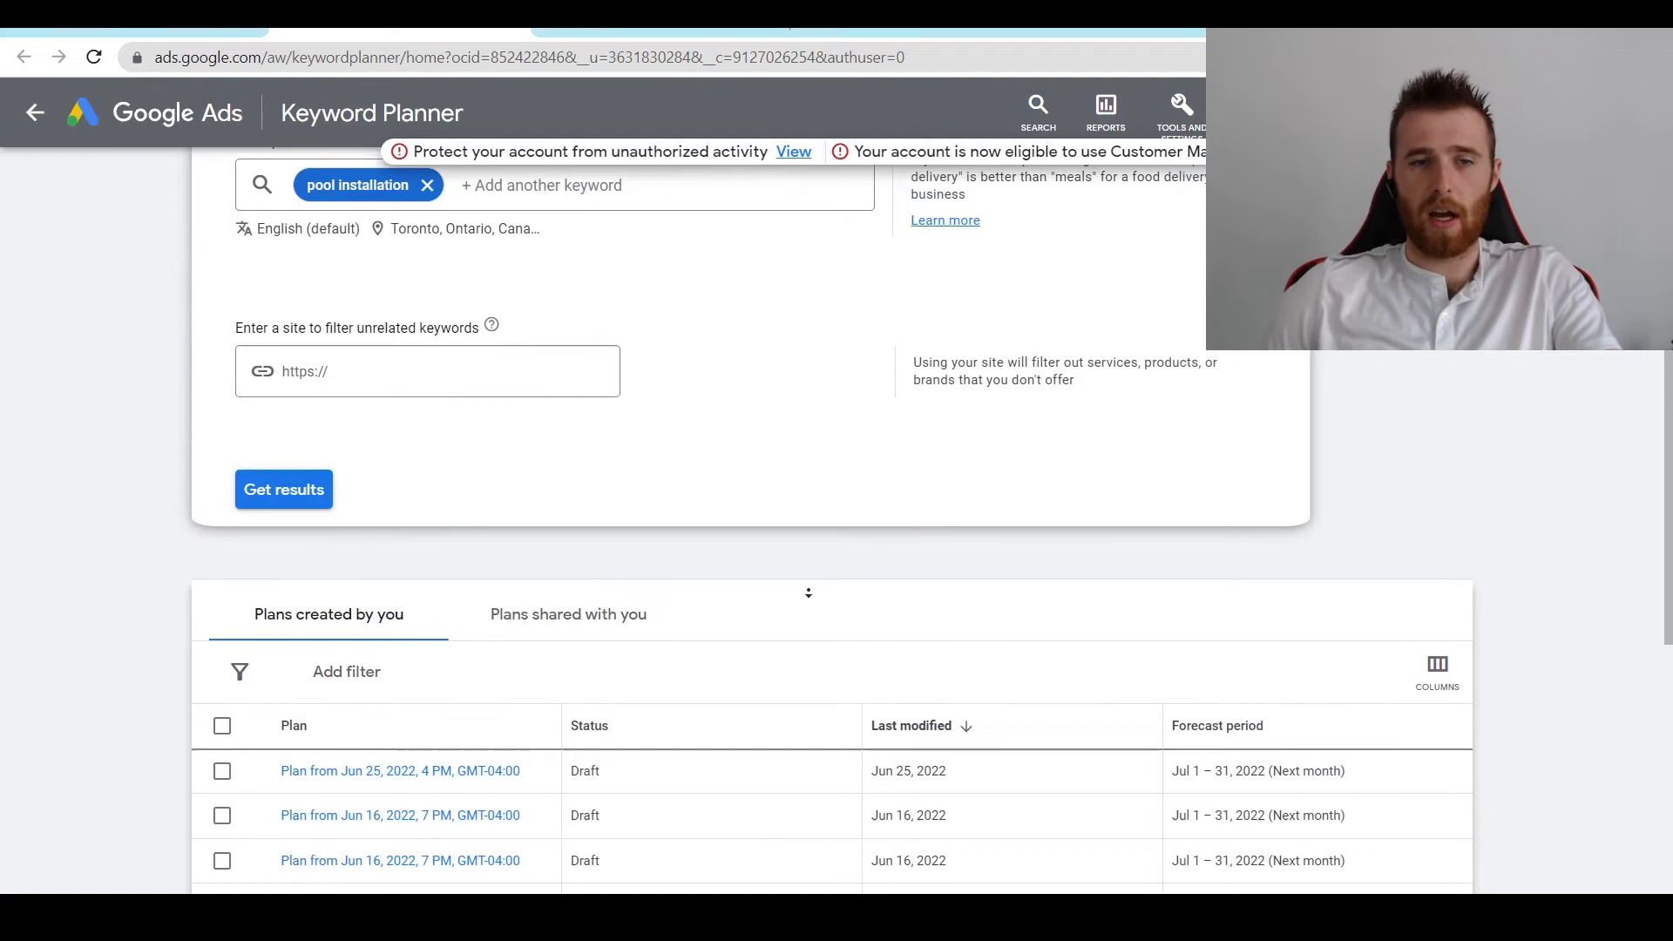
Generate pool installation keyword ideas and select the CA$13.28 high-range top-of-page bid
left_click(283, 489)
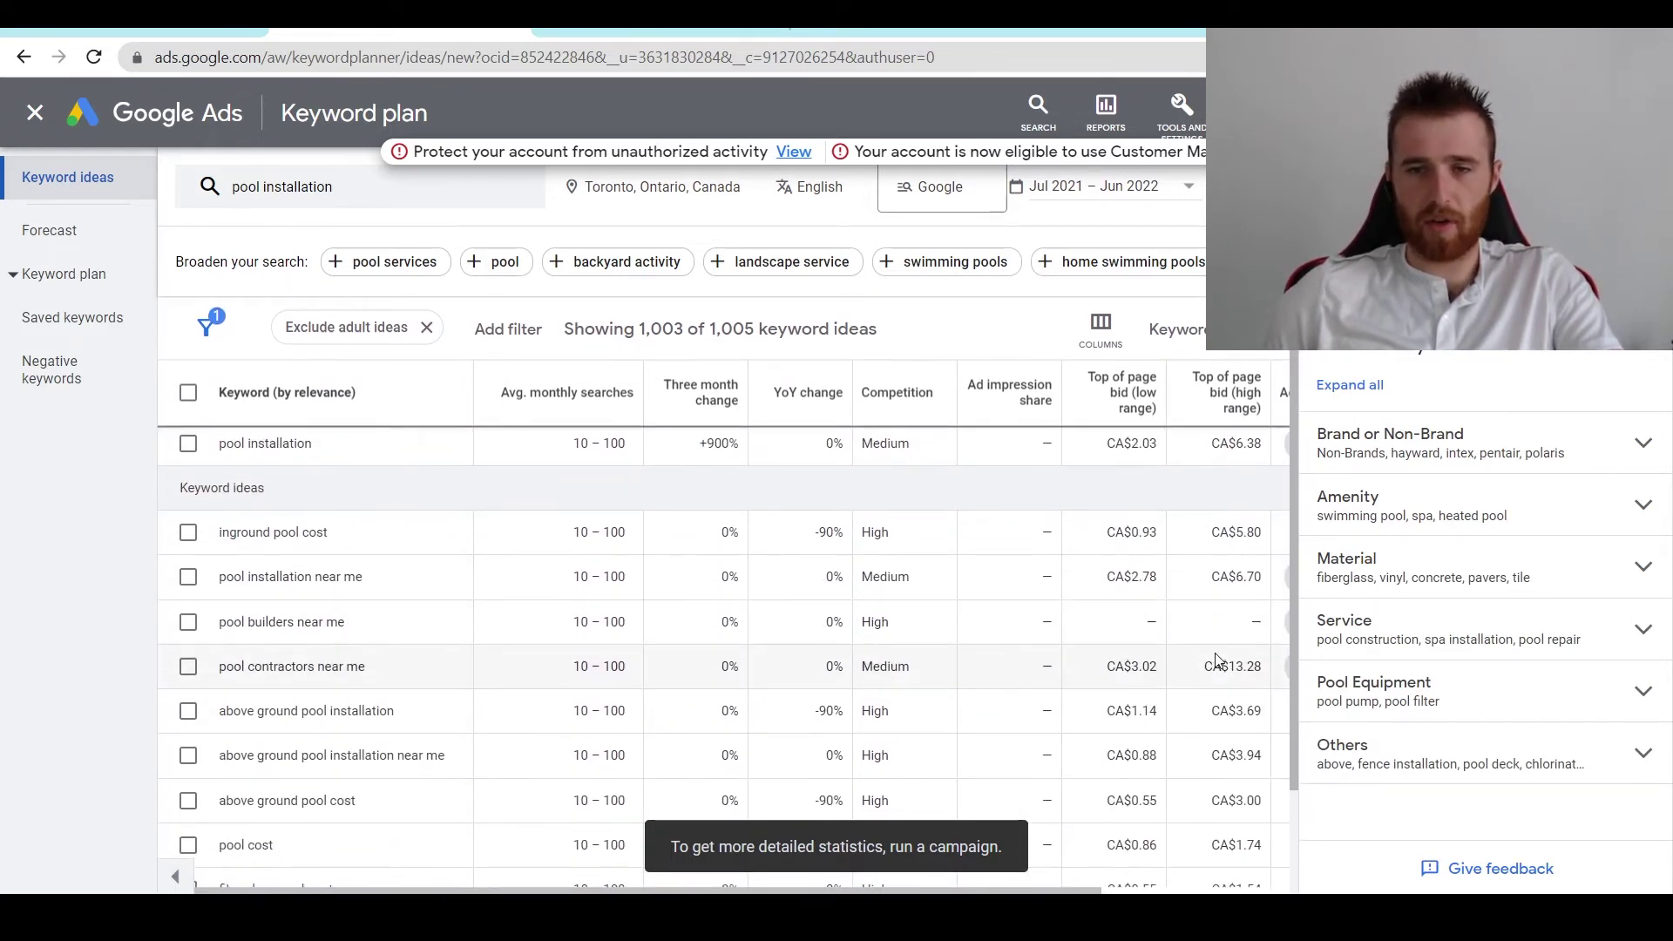
mouse_move(1149, 682)
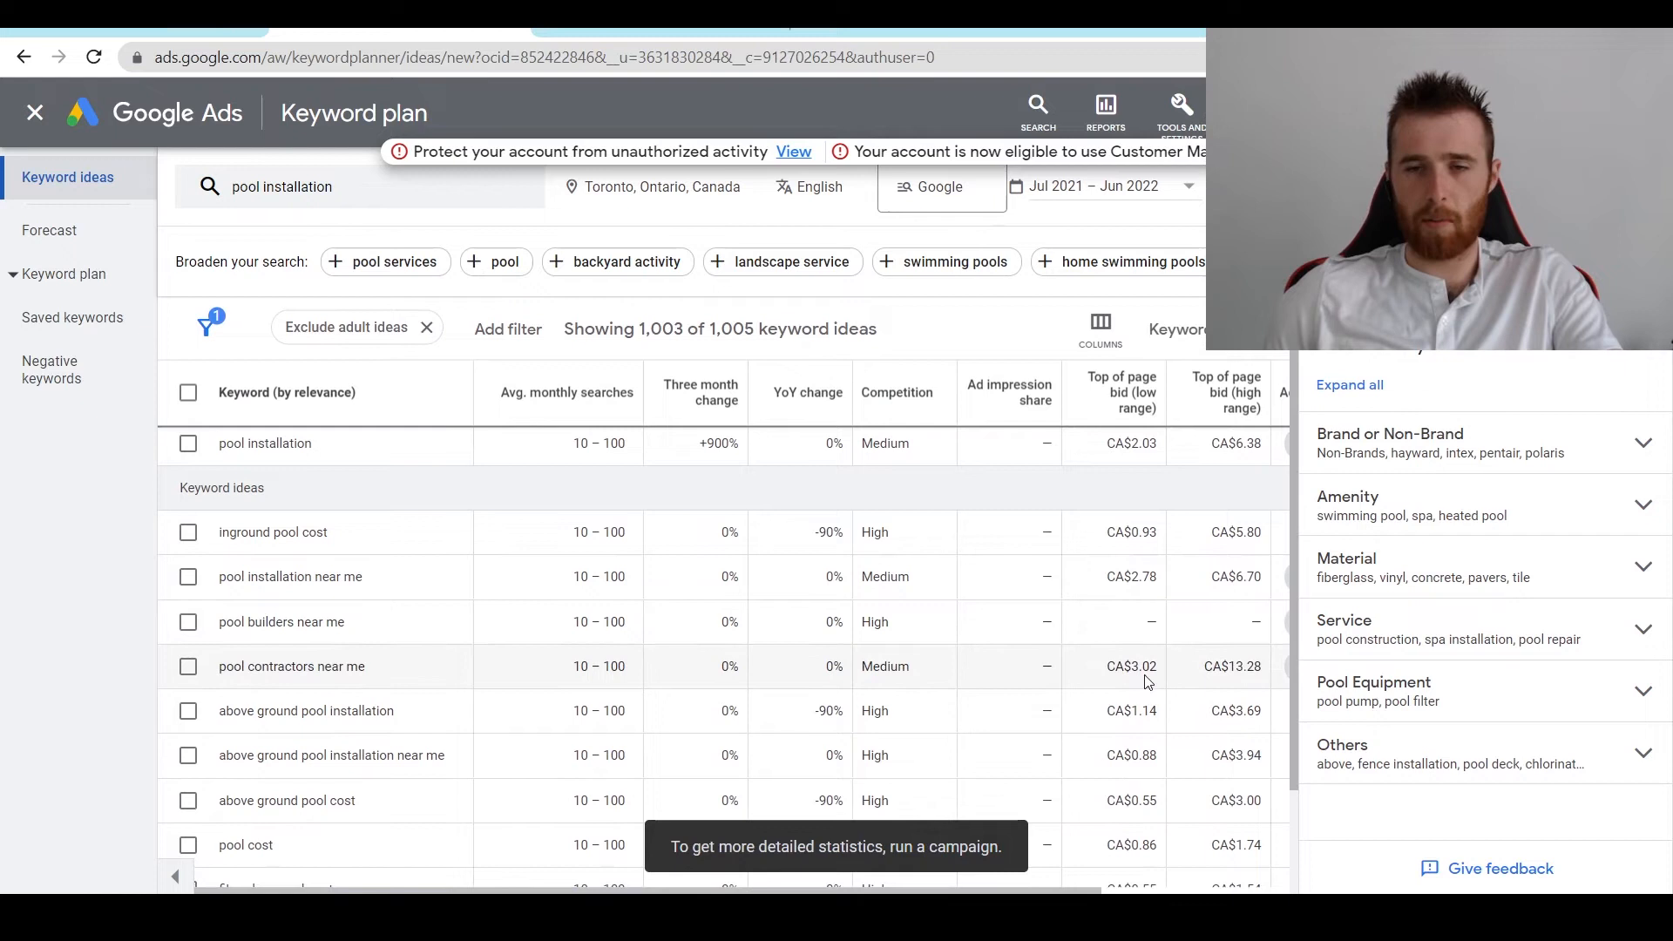
mouse_move(1194, 676)
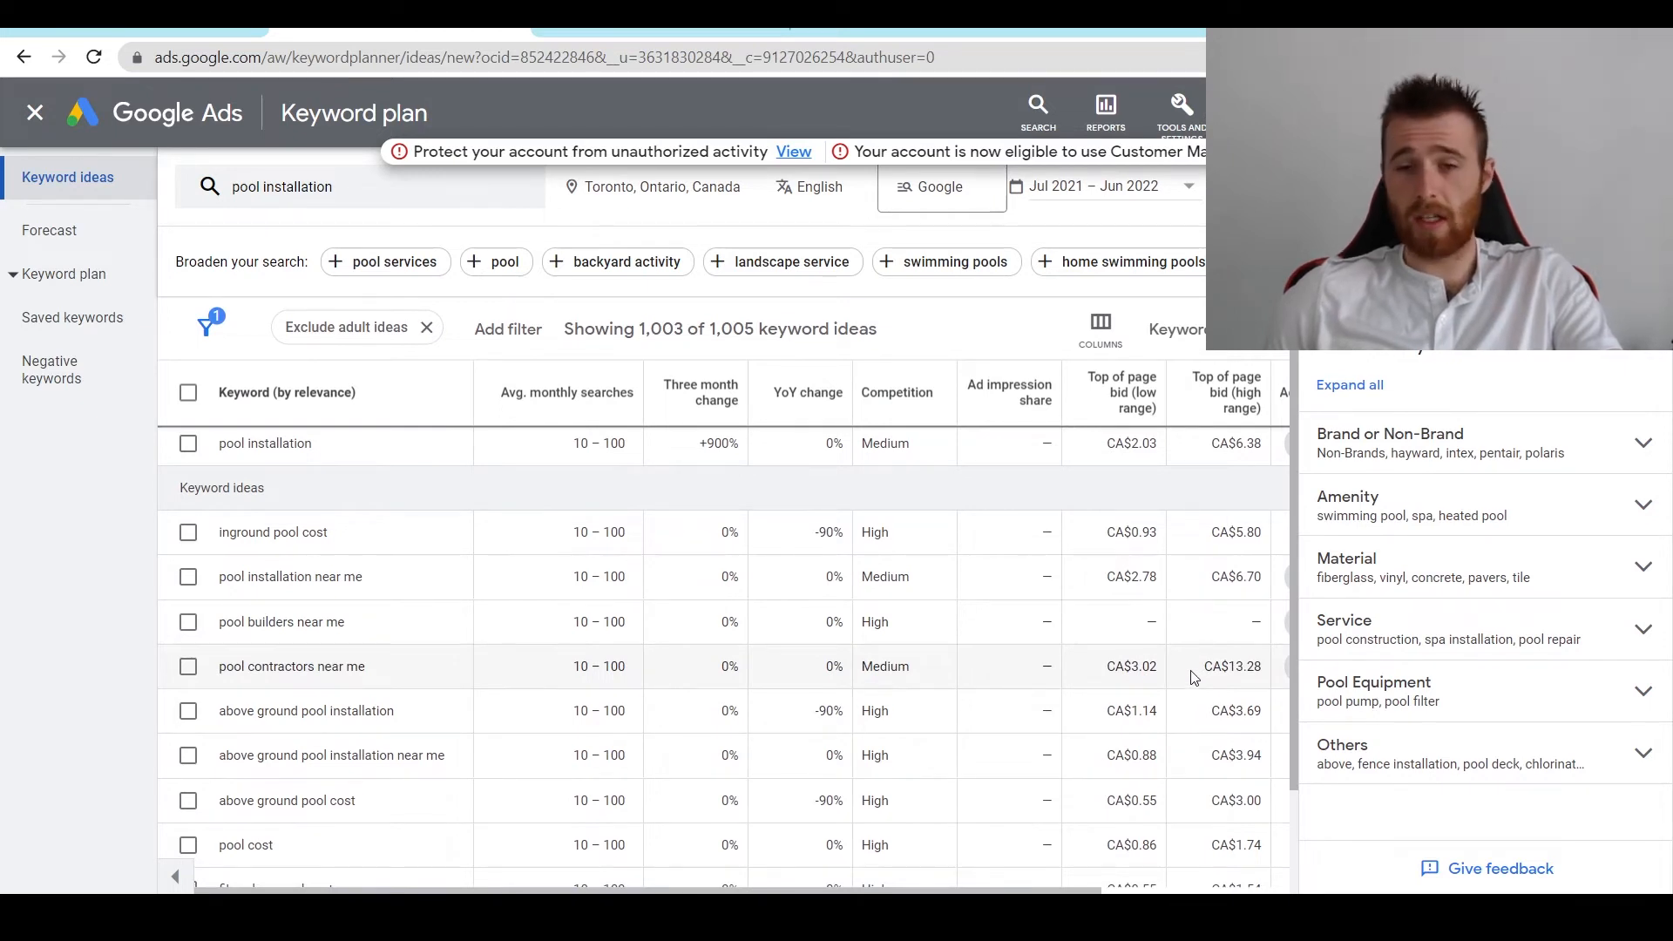
mouse_move(1181, 622)
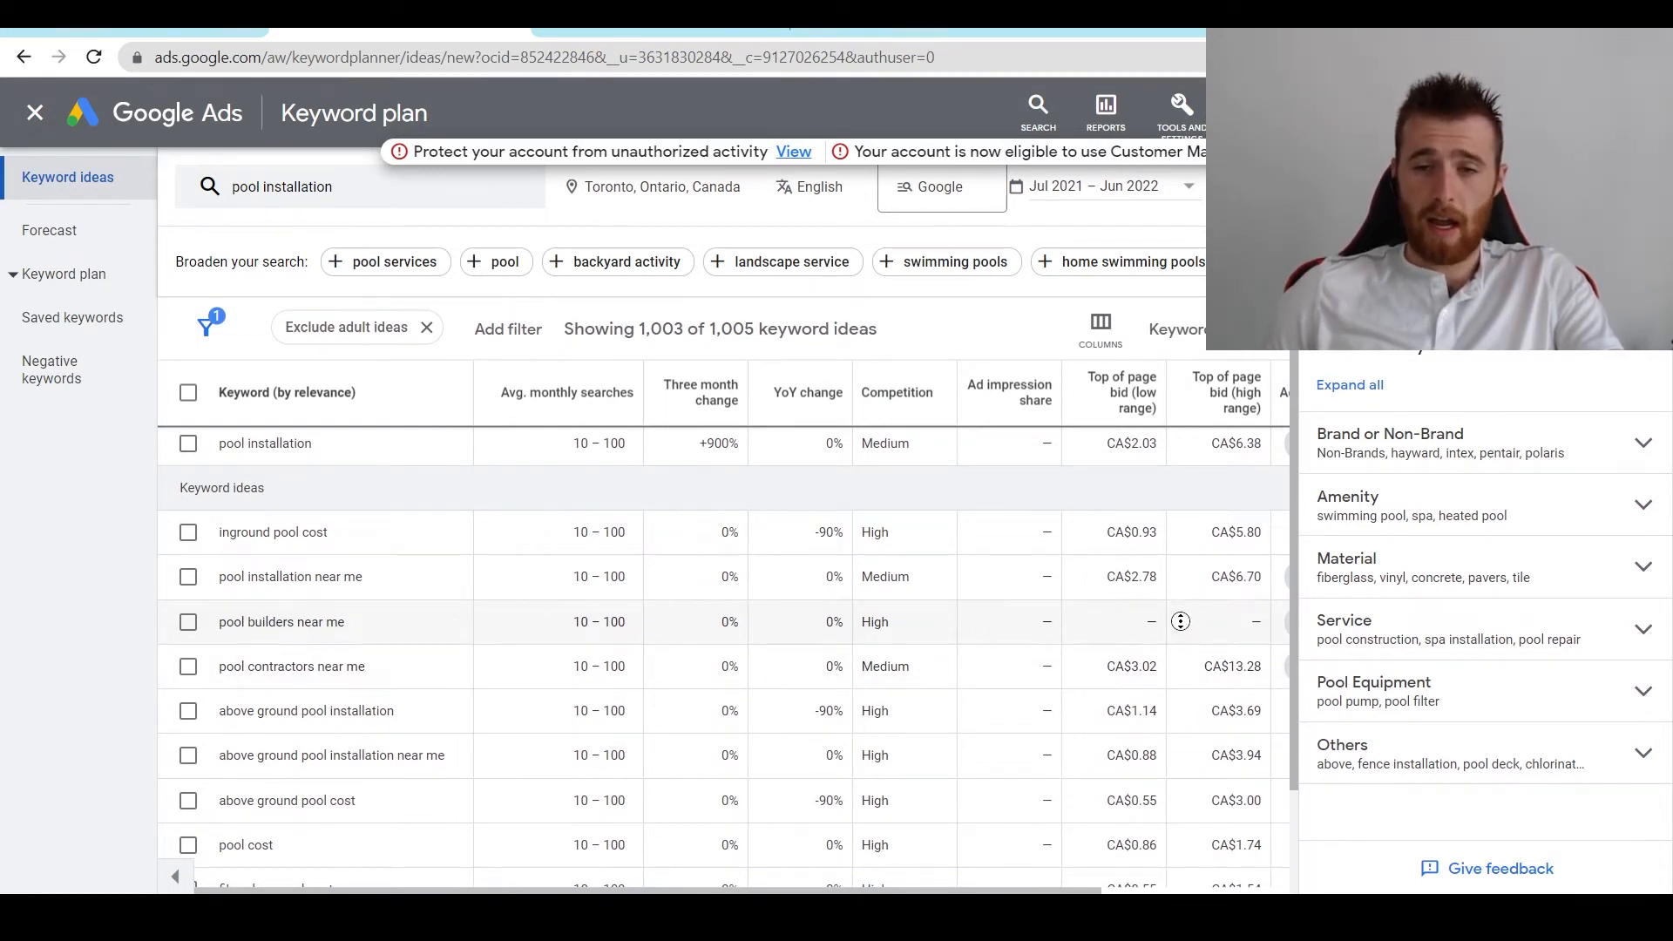
scroll("down", 3)
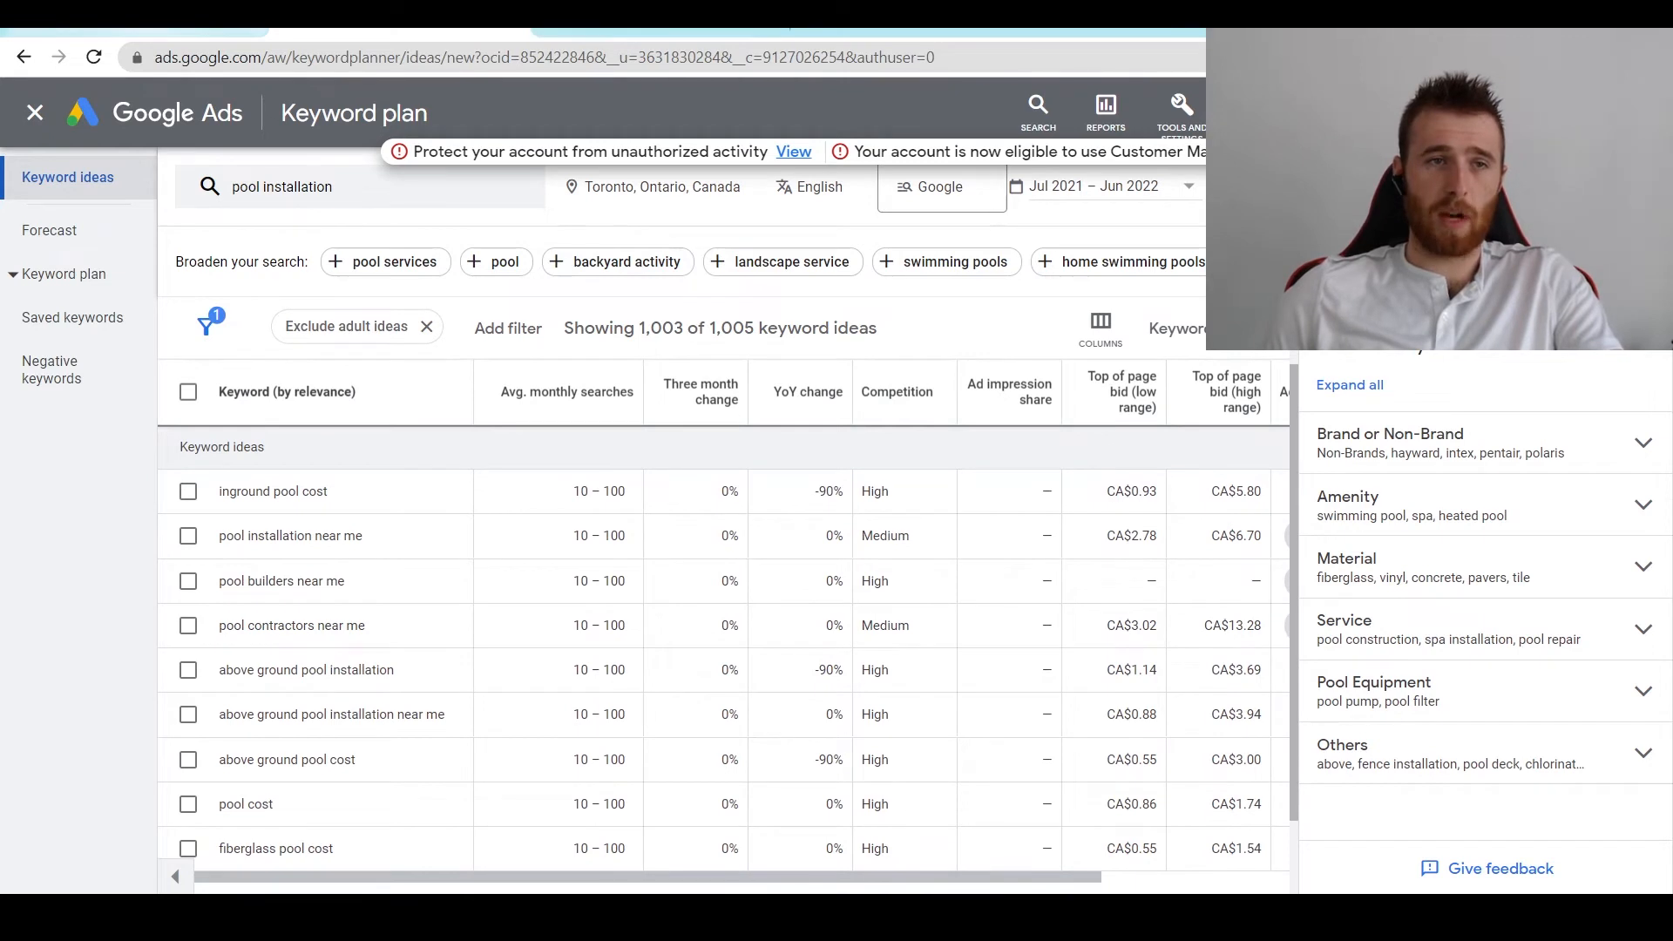
mouse_move(1202, 549)
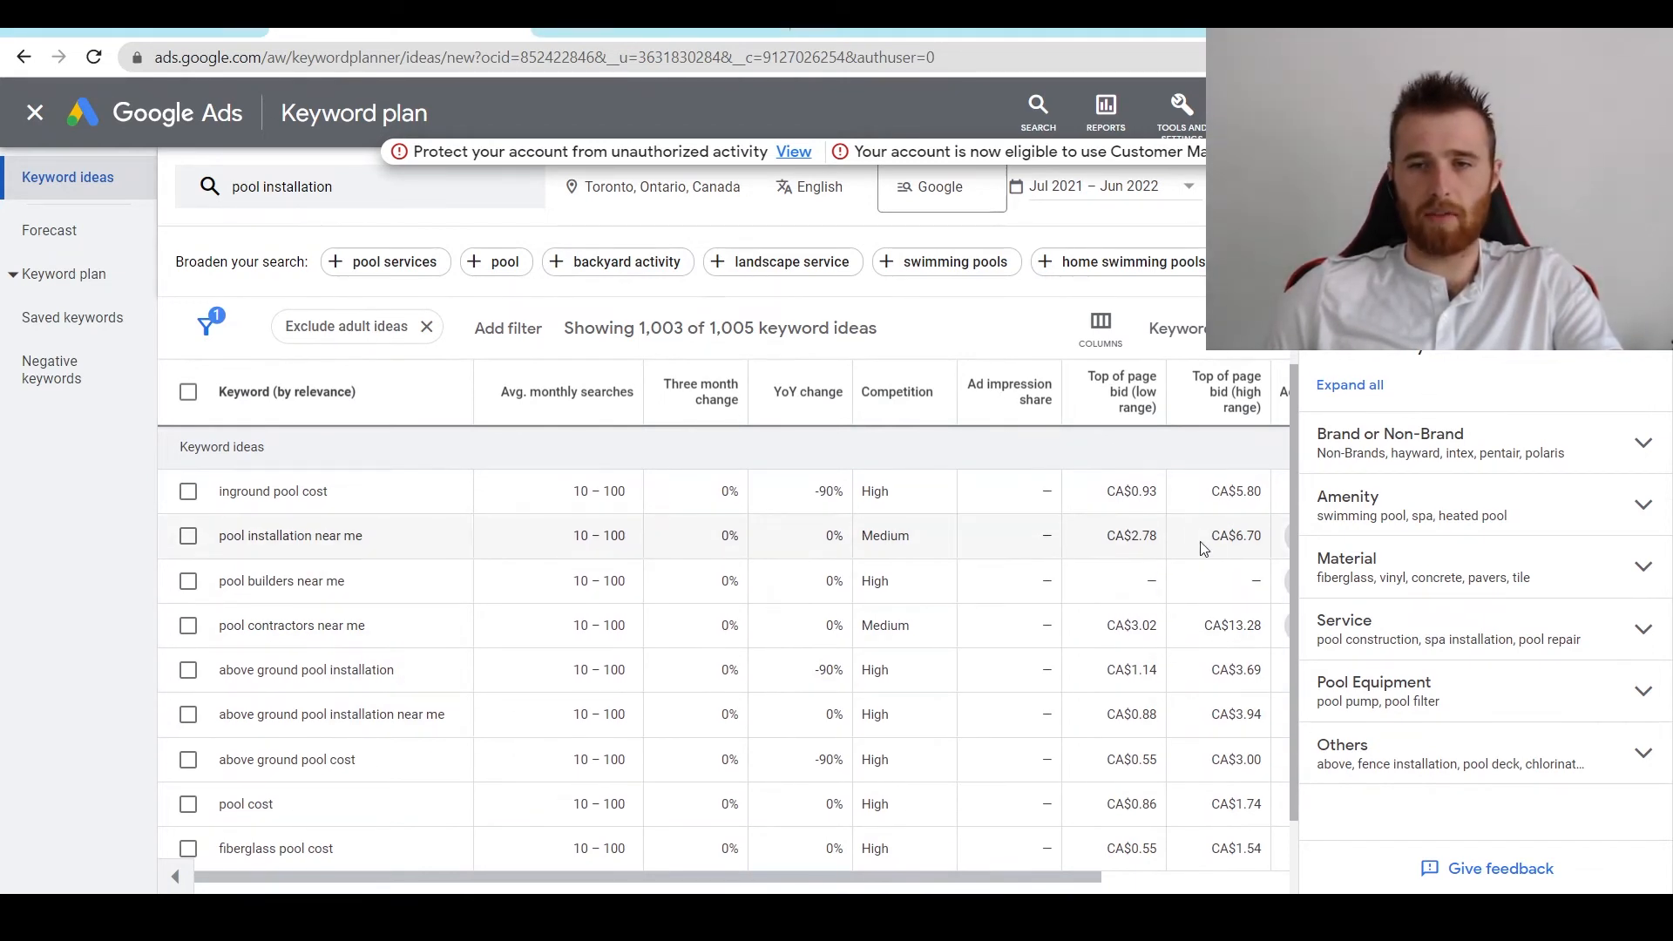
double_click(1229, 626)
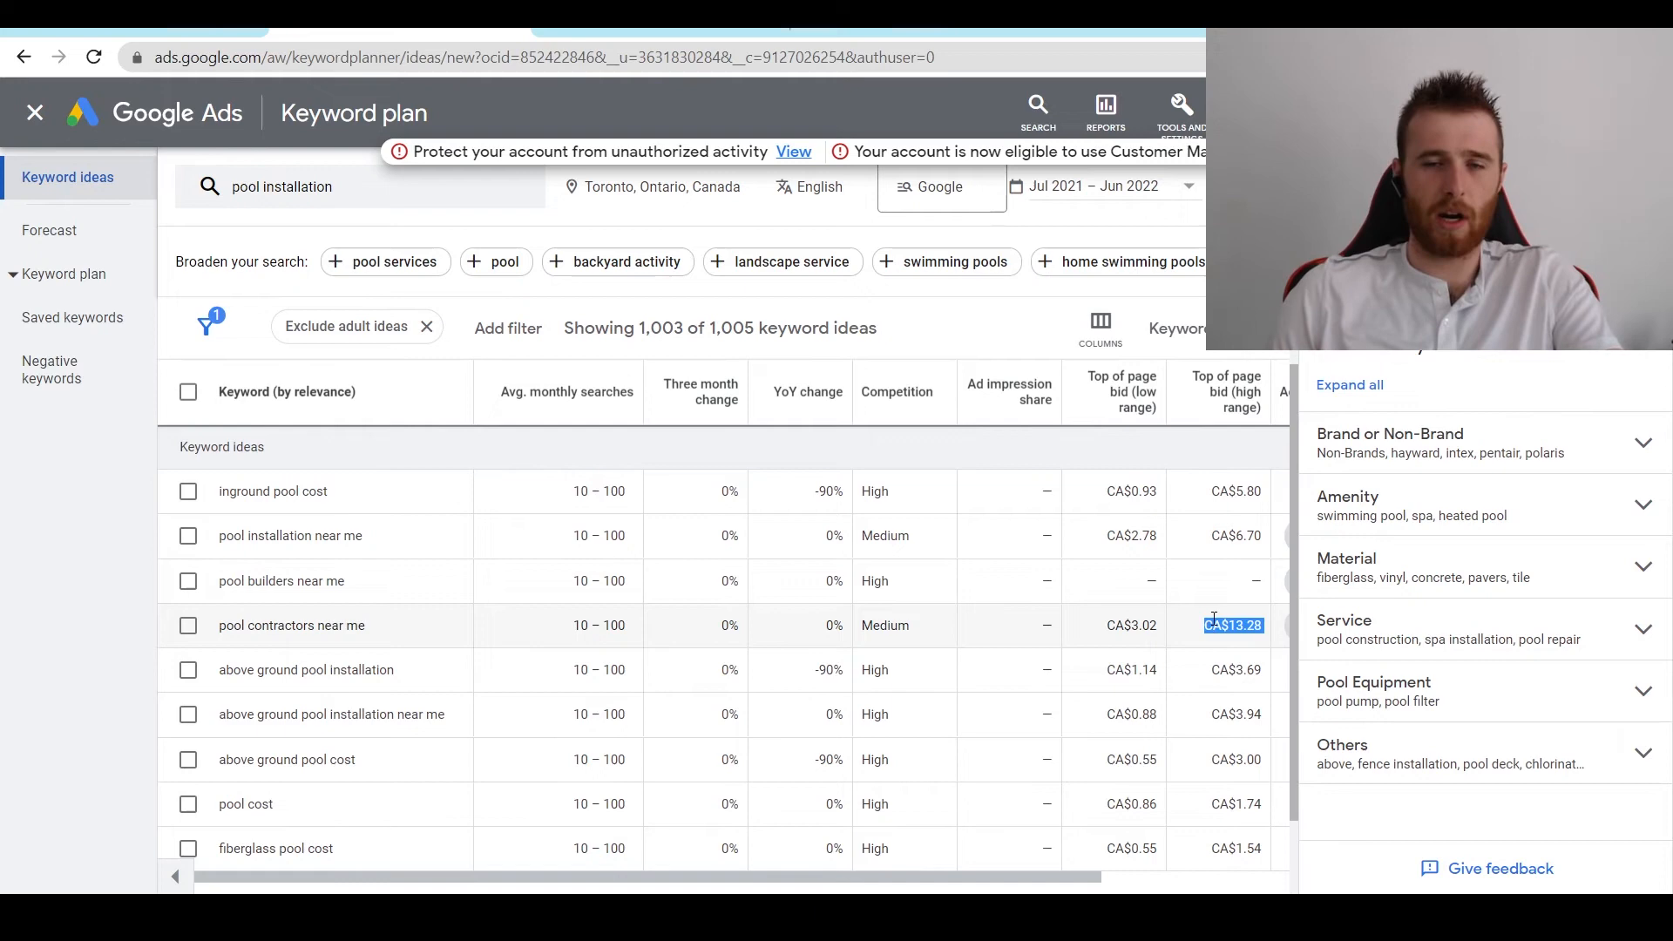
mouse_move(1150, 582)
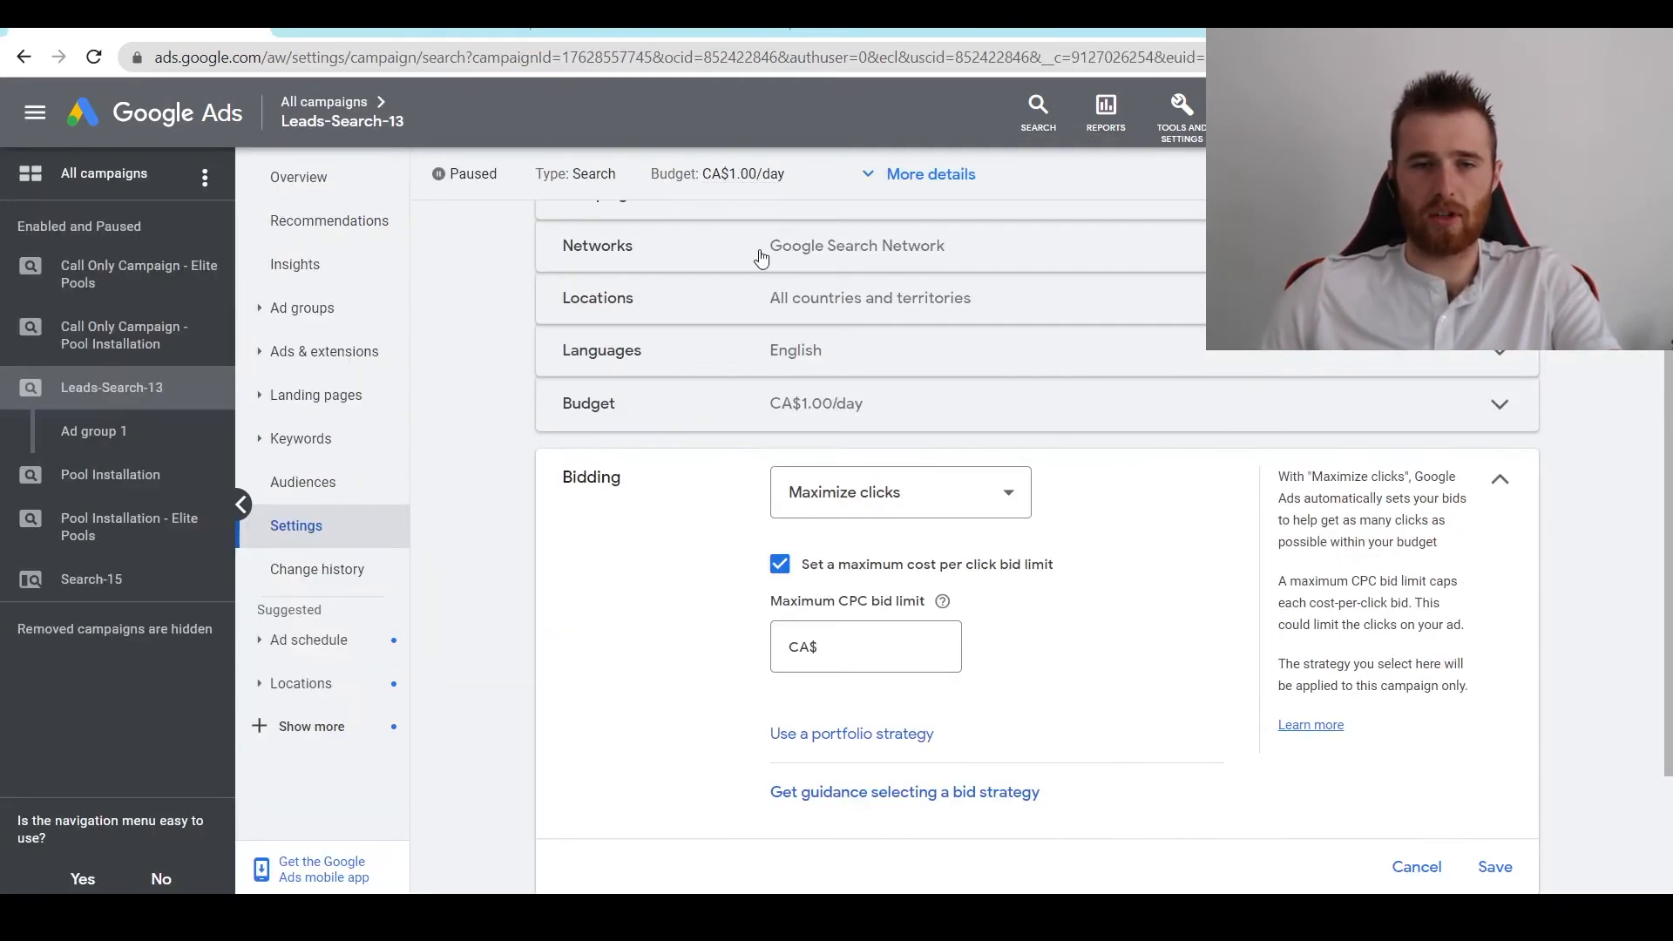
Enter CA$8.52 as the Maximize clicks maximum CPC bid limit
type("8")
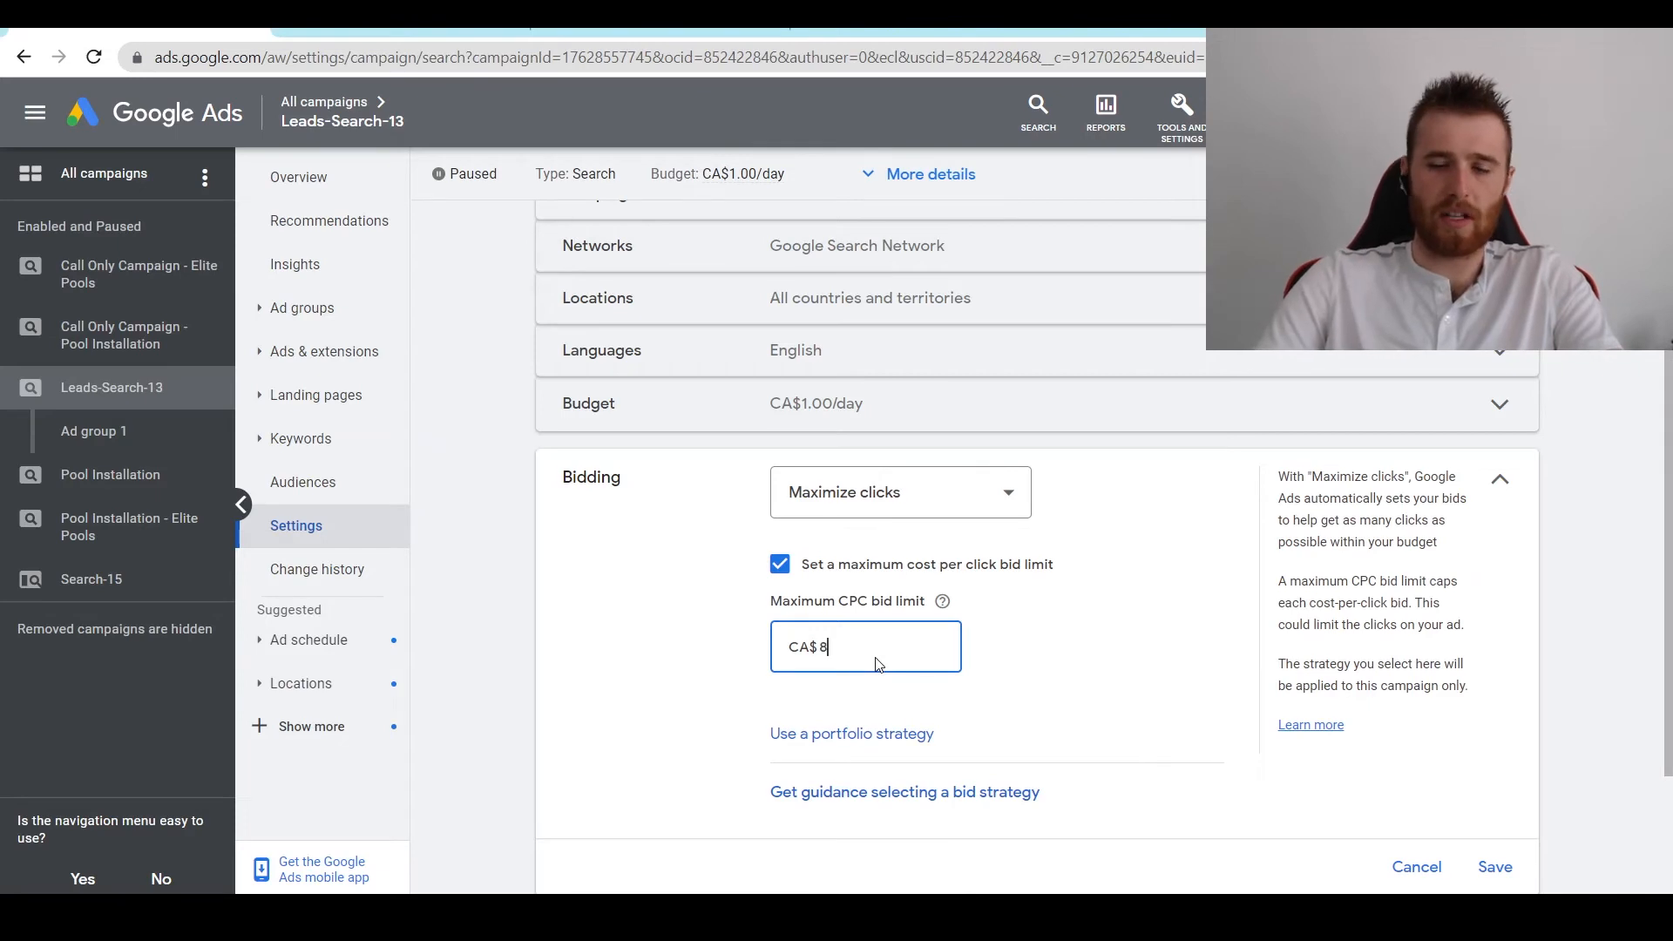
type(".52")
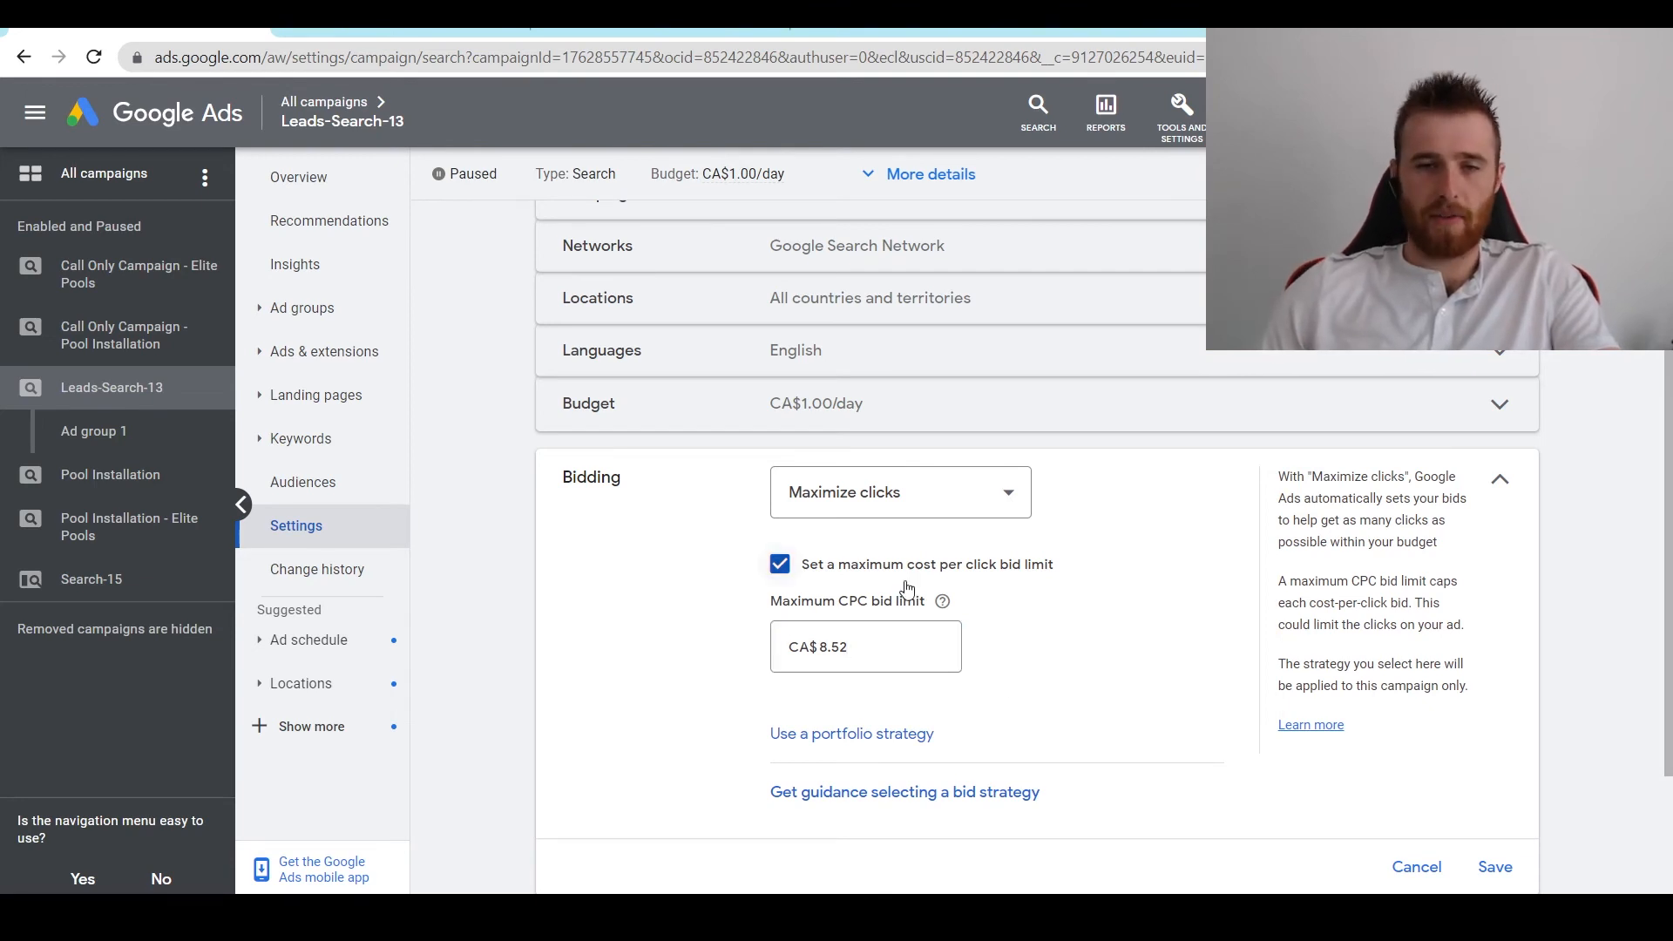
mouse_move(1154, 614)
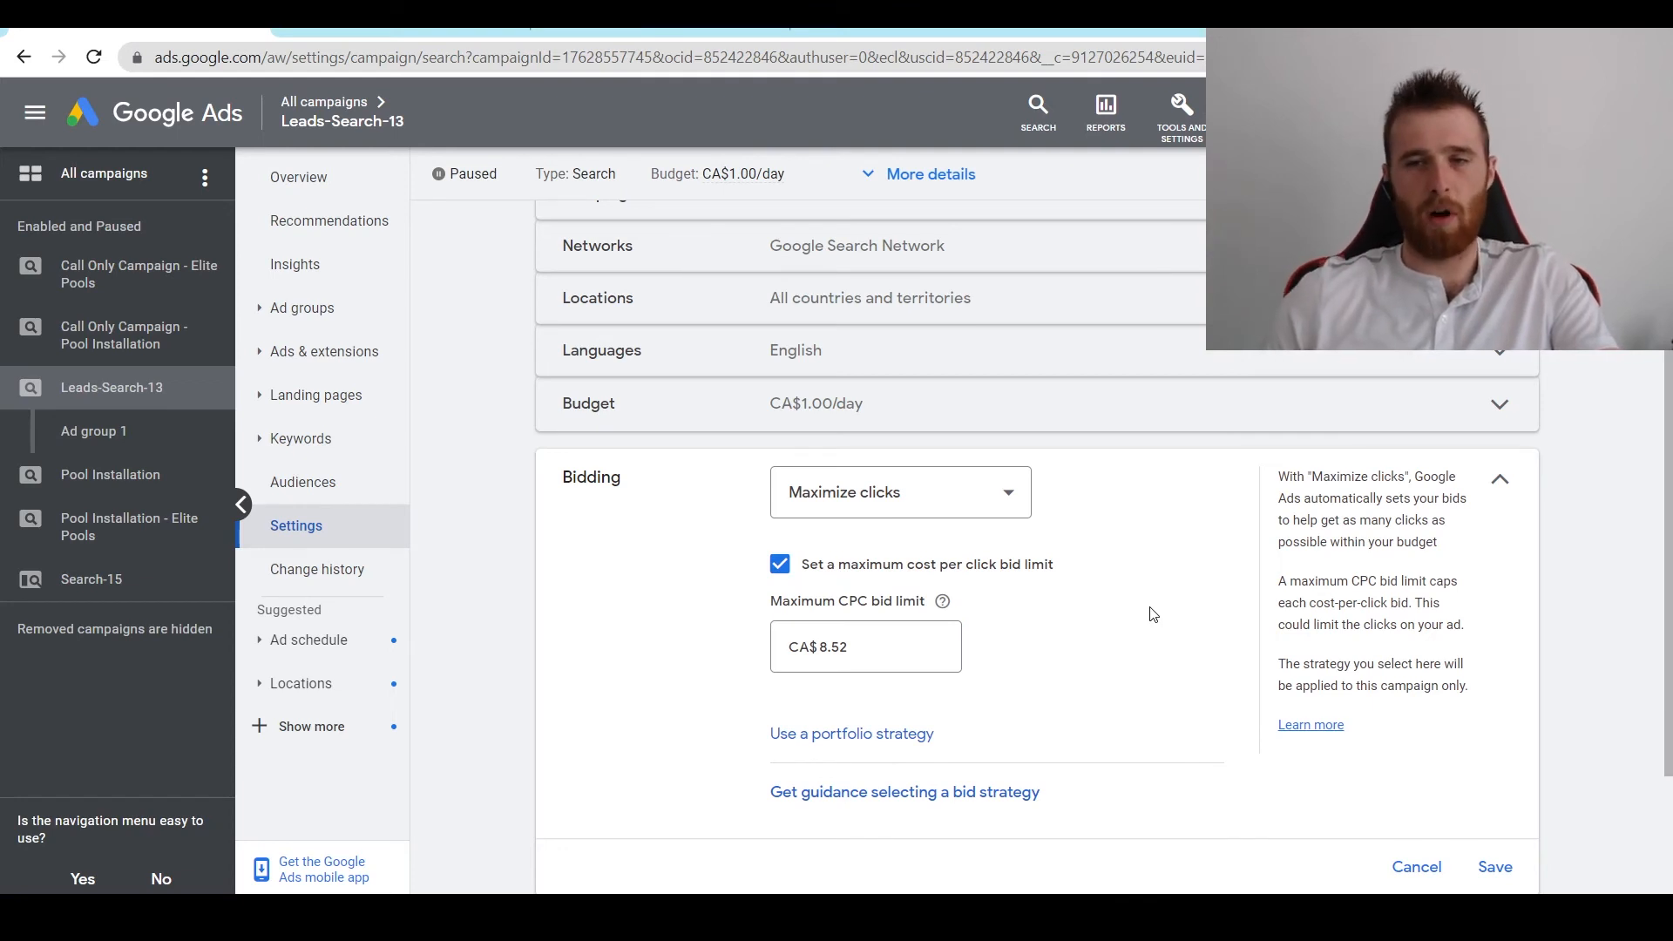
scroll("down", 3)
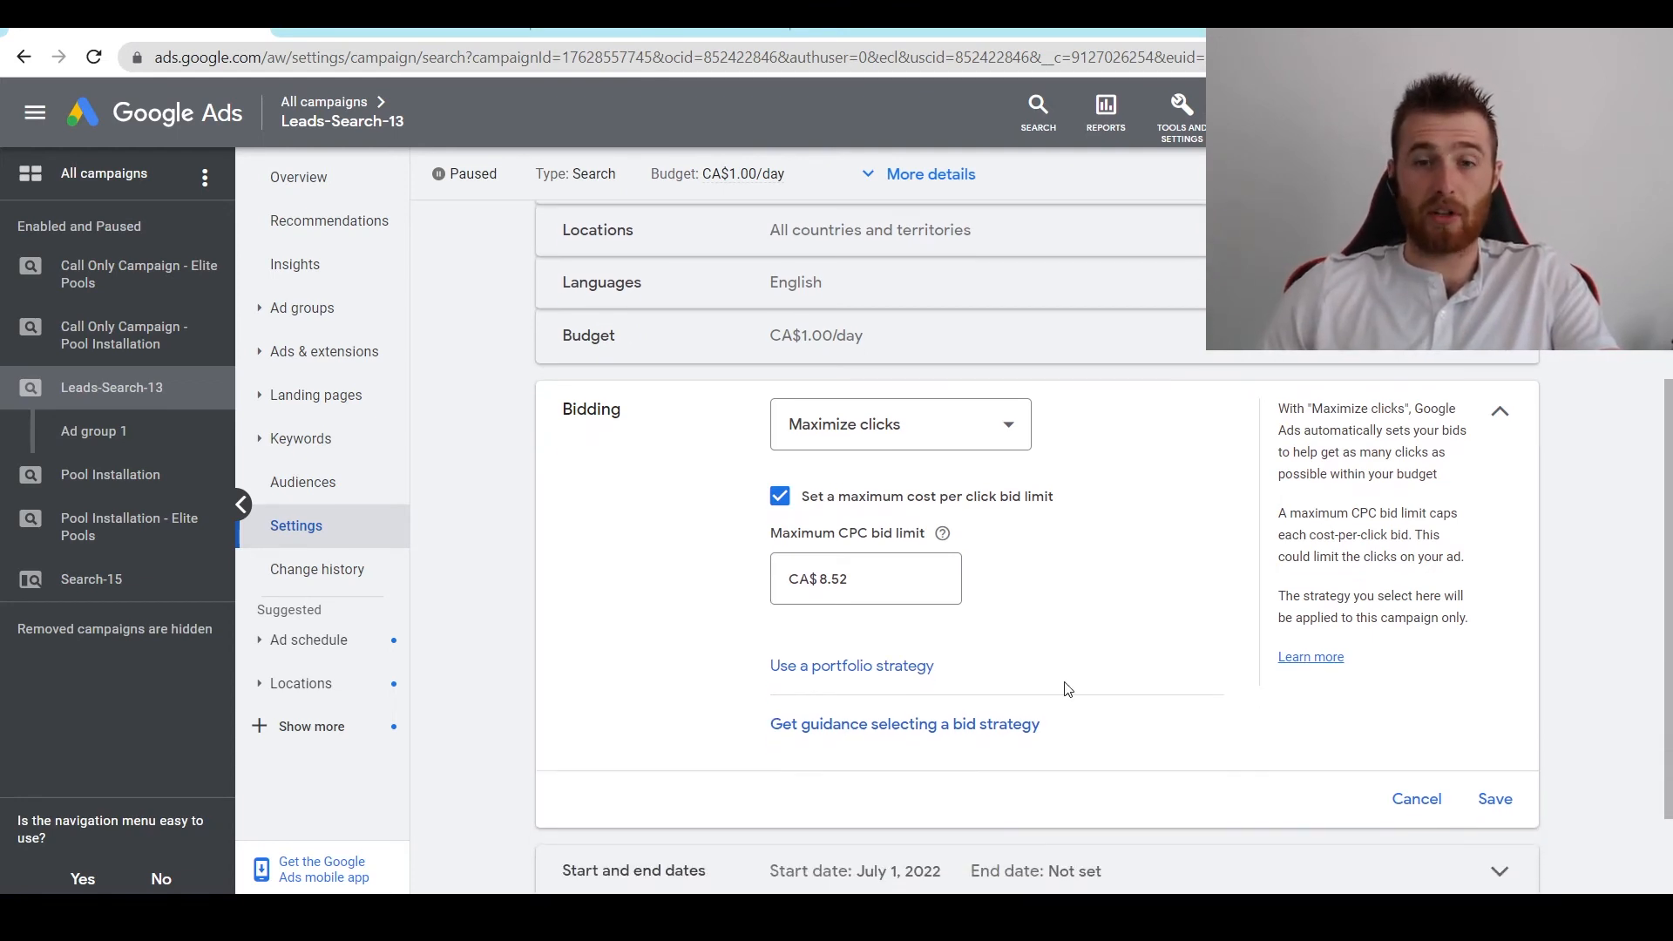
mouse_move(1418, 713)
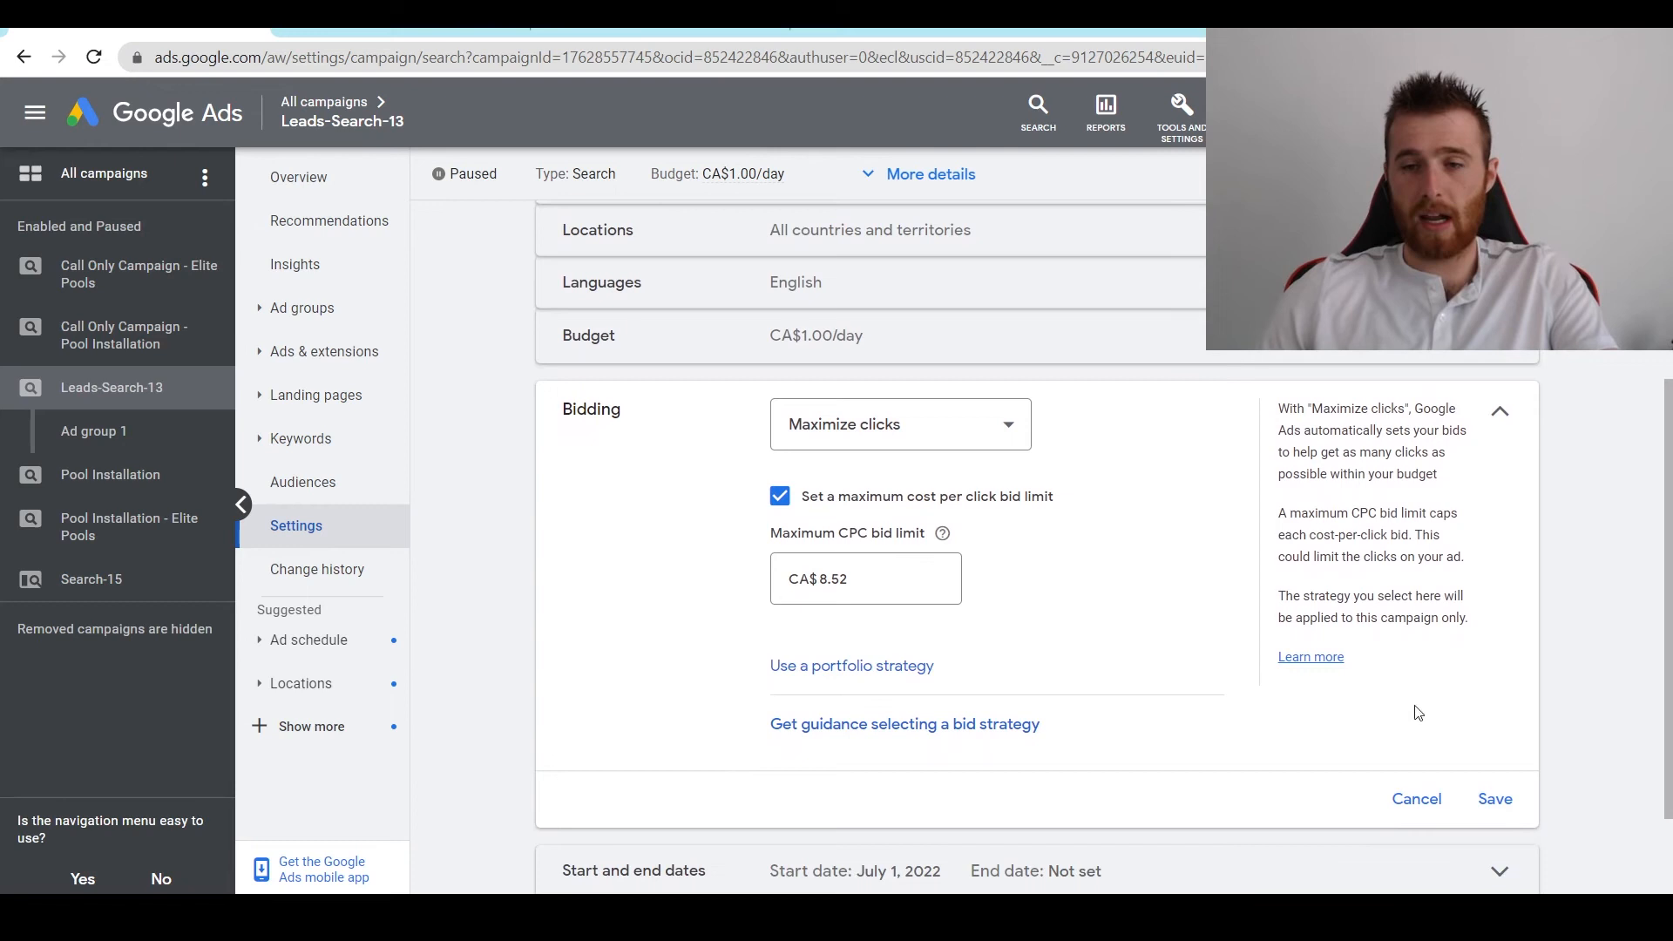